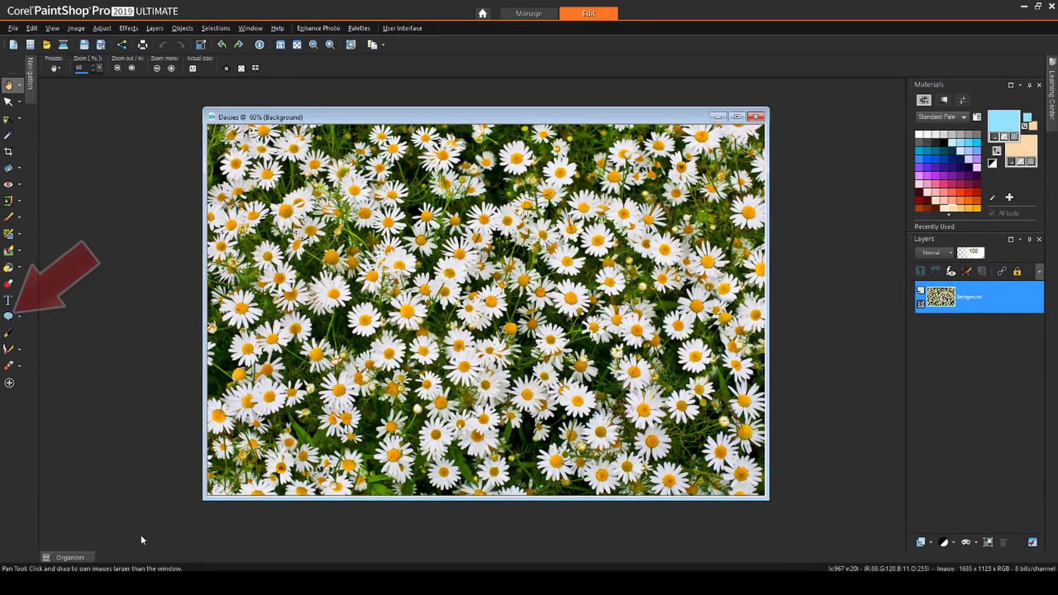
# - Draw the five-pointed Star 2 preset shape across the Daisies photo
pyautogui.click(10, 318)
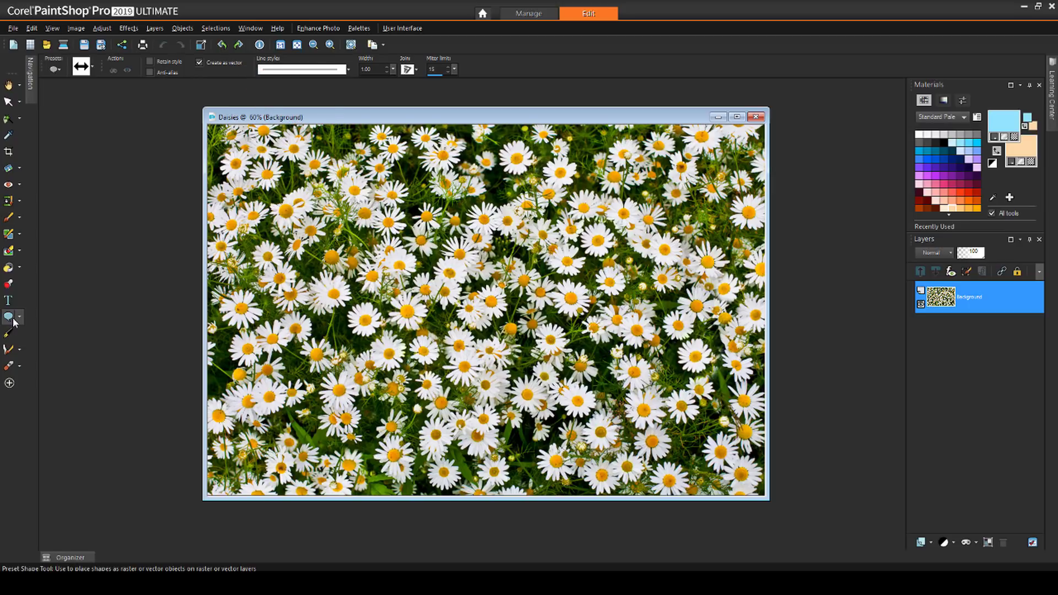
pyautogui.click(54, 68)
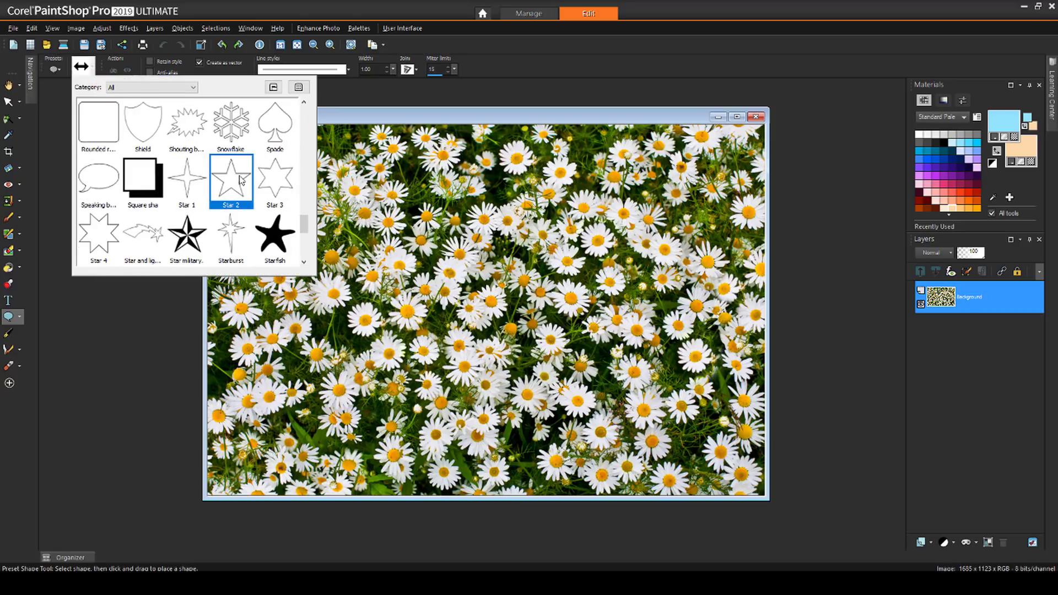
pyautogui.click(231, 174)
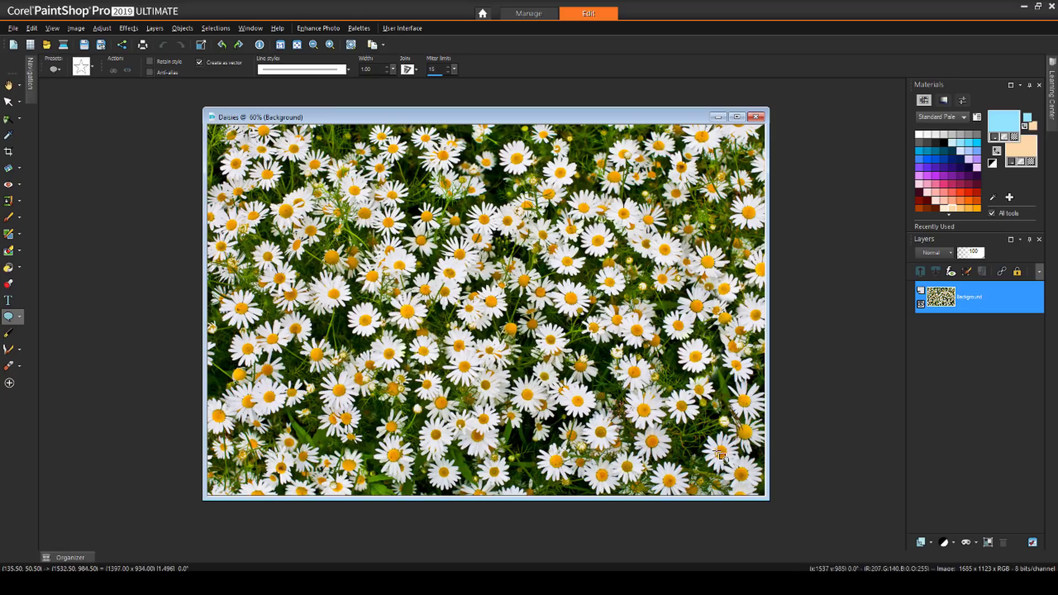
pyautogui.moveTo(264, 146); pyautogui.dragTo(725, 459)
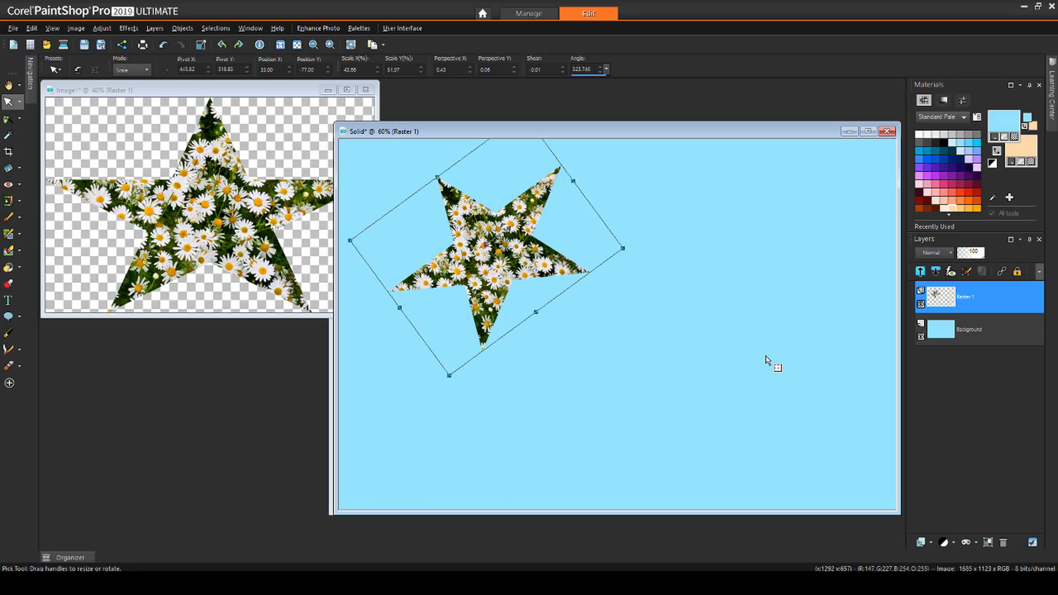
pyautogui.moveTo(270, 352)
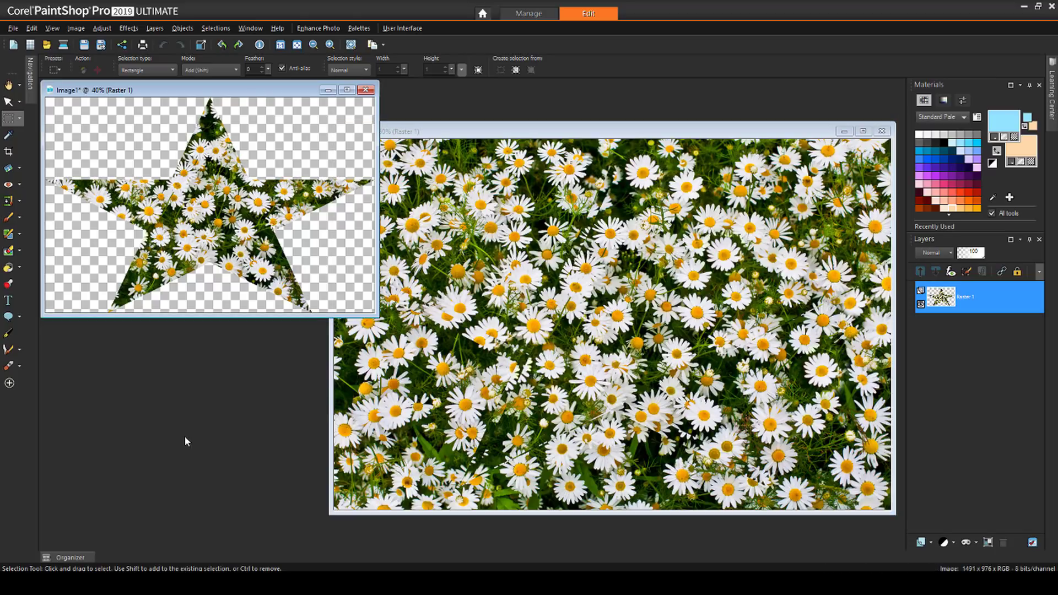
pyautogui.moveTo(366, 90)
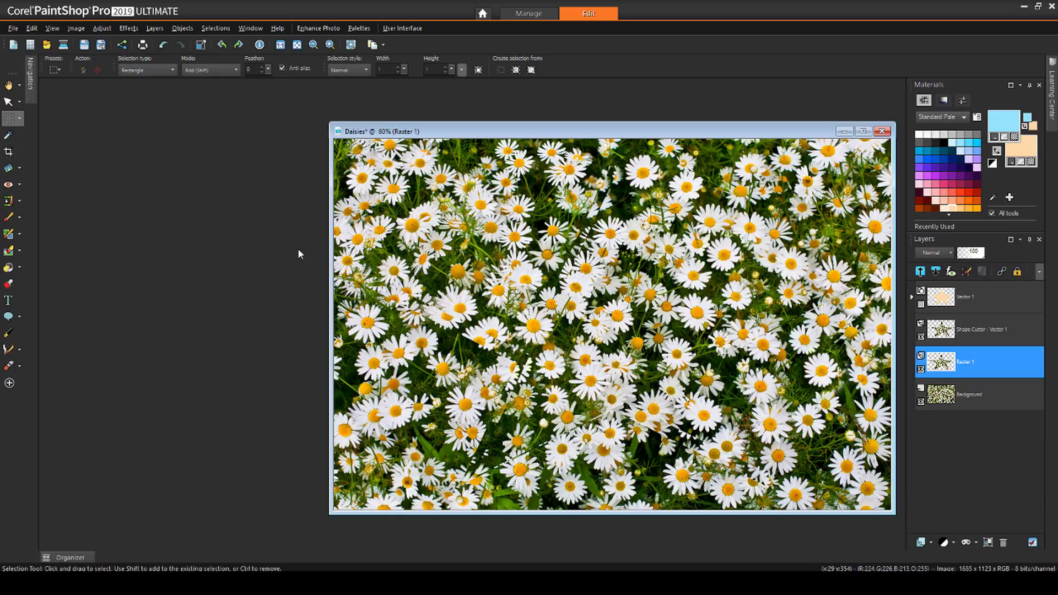
# - Undo the star layers so only a light-blue raster layer sits over the Background
pyautogui.click(973, 362)
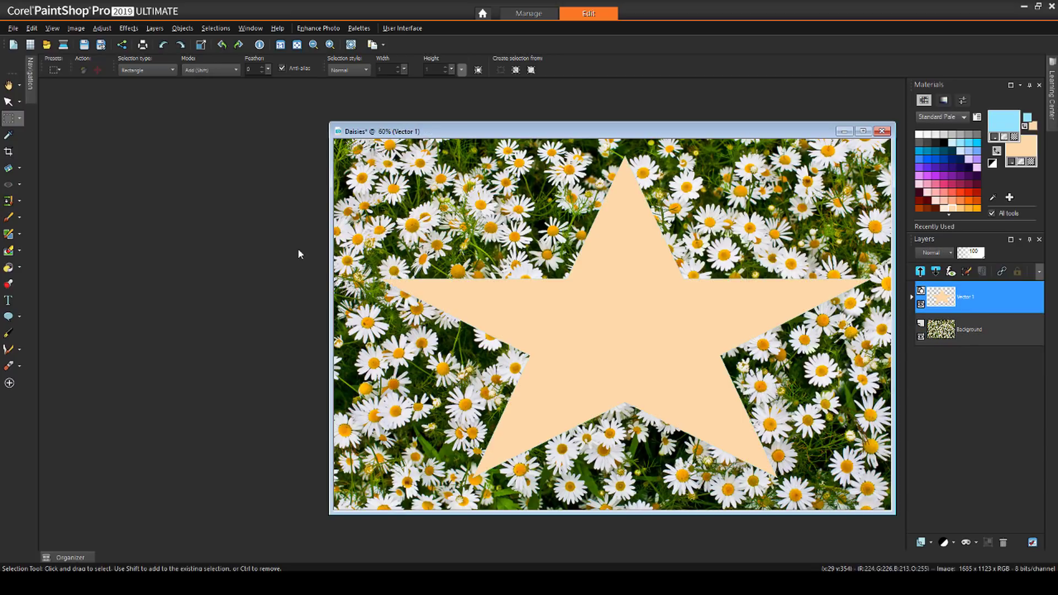
pyautogui.click(1003, 543)
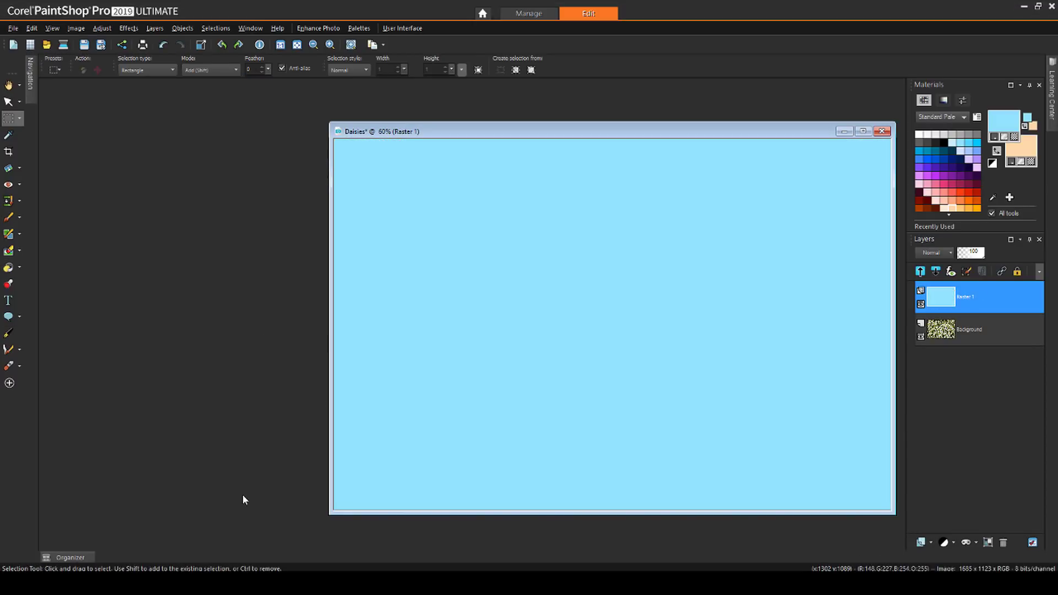
# - Create a new 7 × 5 inch image at 300 ppi
pyautogui.click(13, 28)
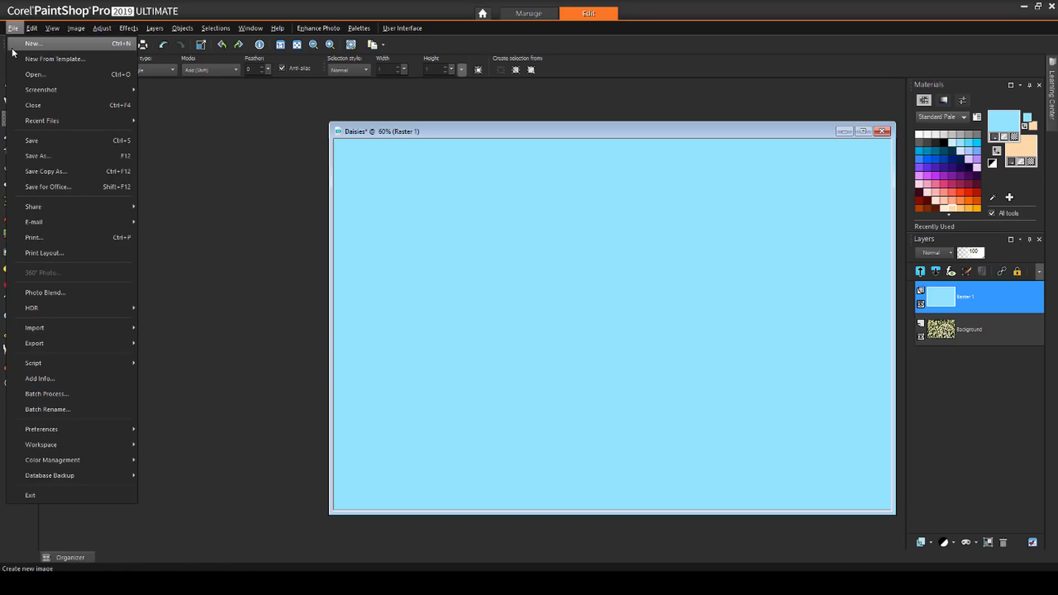
pyautogui.click(34, 43)
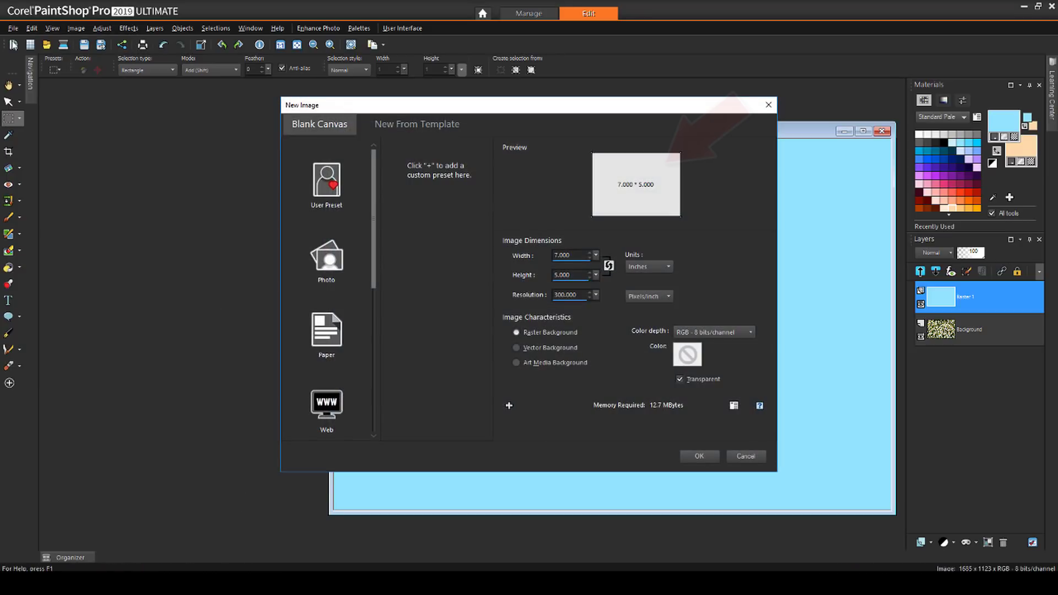
pyautogui.click(699, 456)
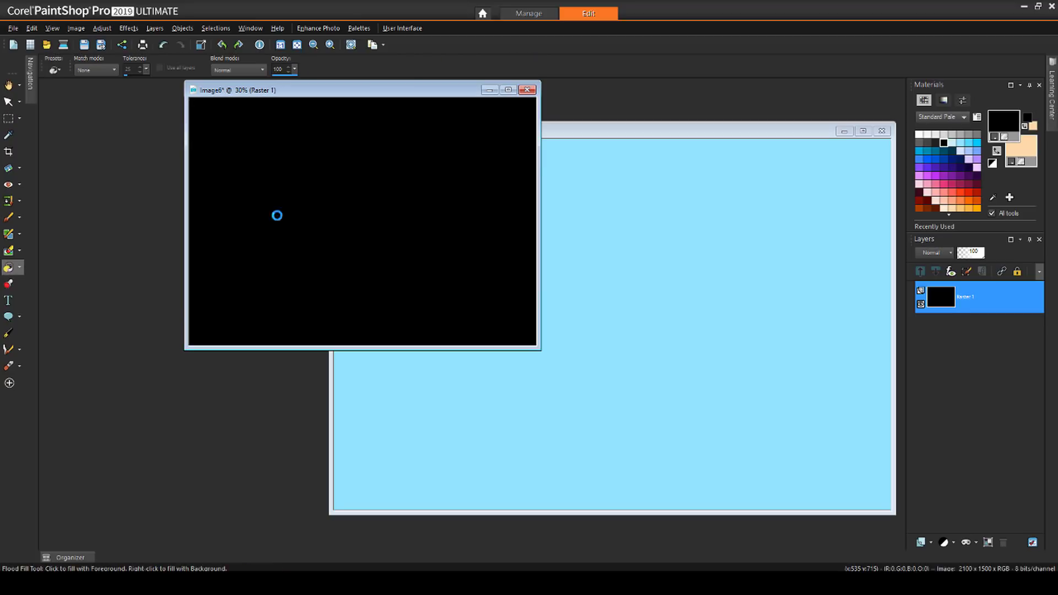
pyautogui.moveTo(56, 359)
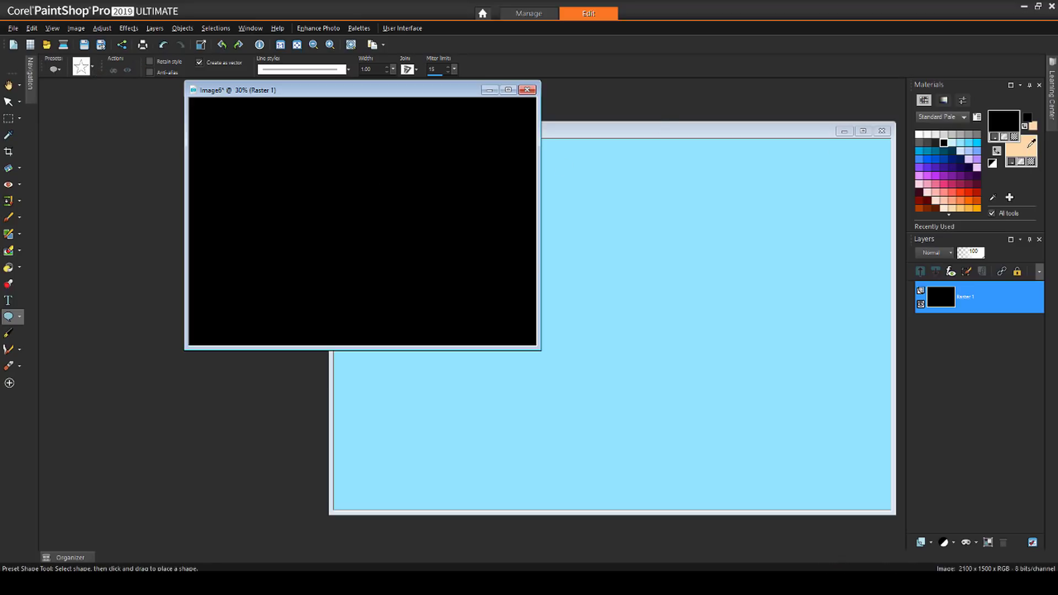
# - Draw a large white-filled star across the black canvas
pyautogui.click(1004, 127)
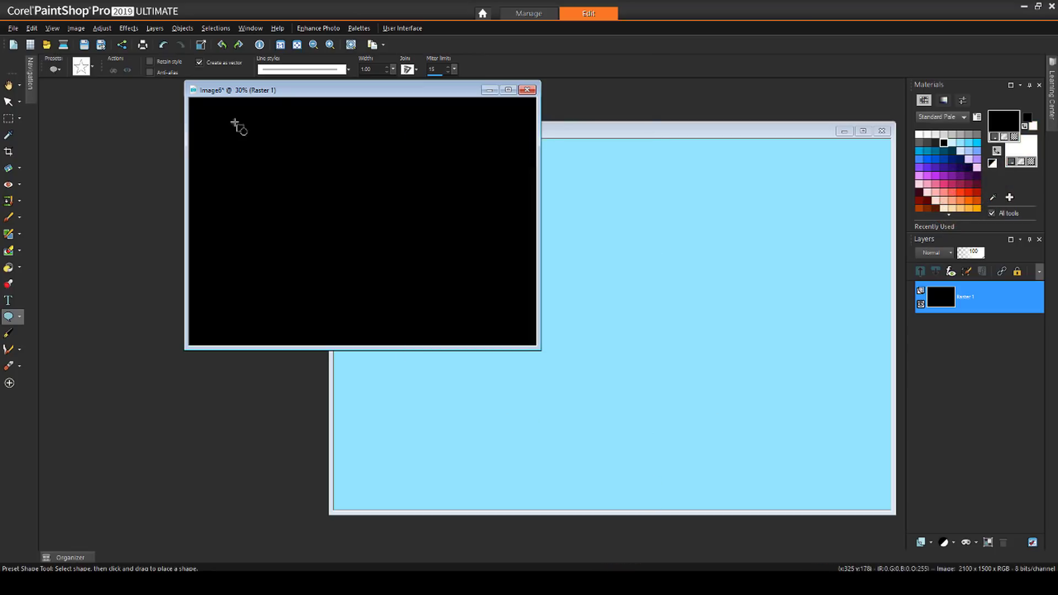
pyautogui.moveTo(241, 122); pyautogui.dragTo(521, 327)
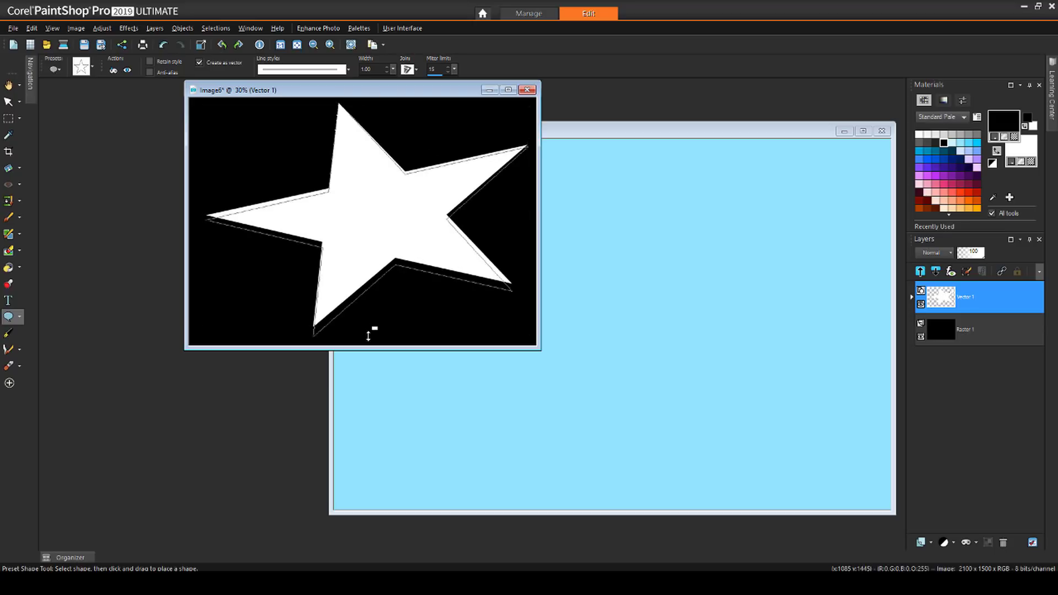
pyautogui.click(368, 219)
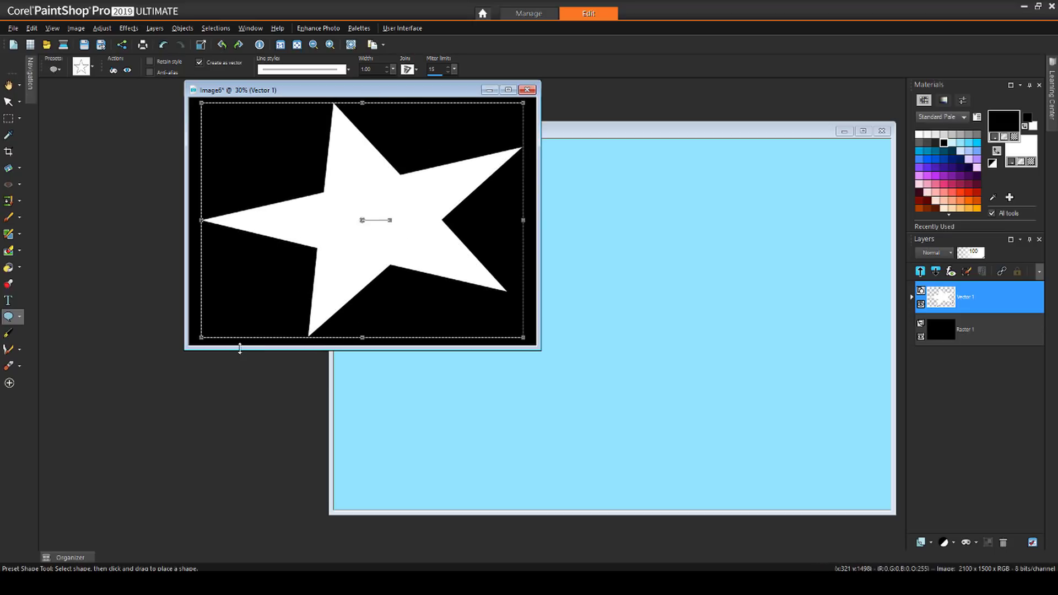
pyautogui.moveTo(149, 173)
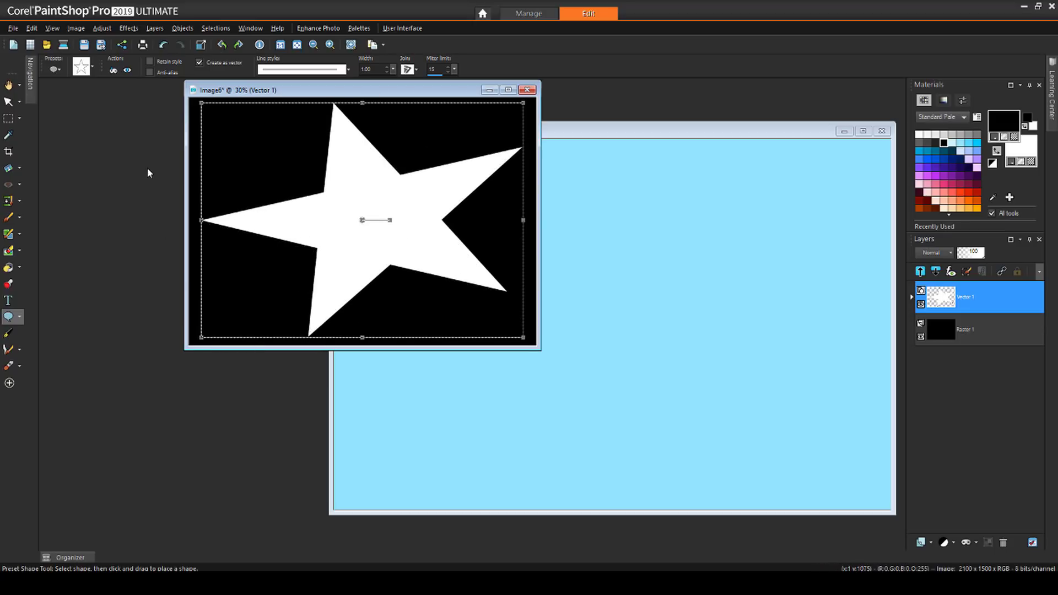
# - Apply a Gaussian blur of radius 22 to the star, converting its layer to raster
pyautogui.click(101, 28)
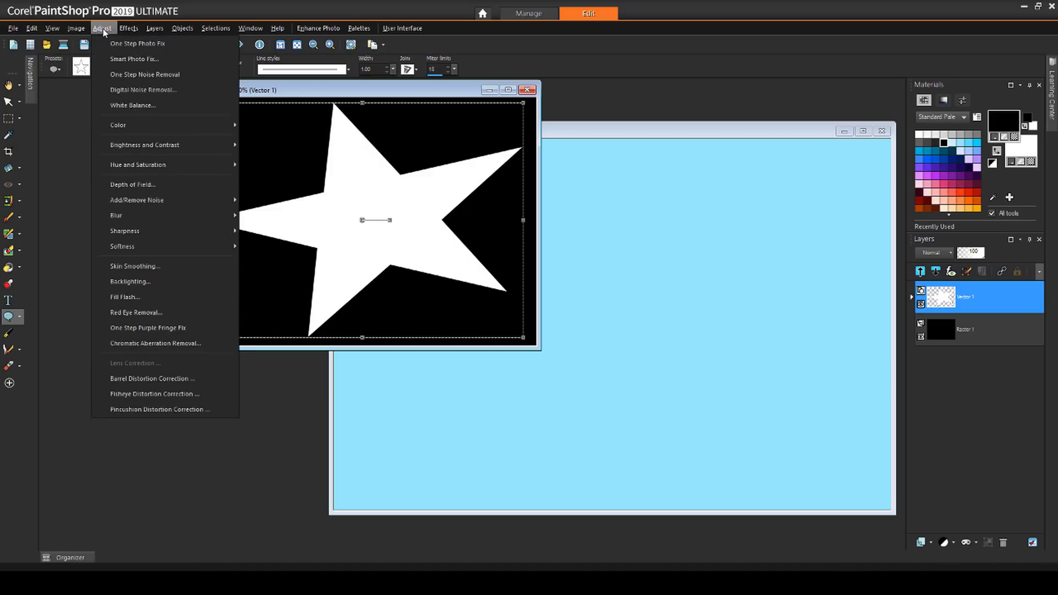
pyautogui.moveTo(116, 215)
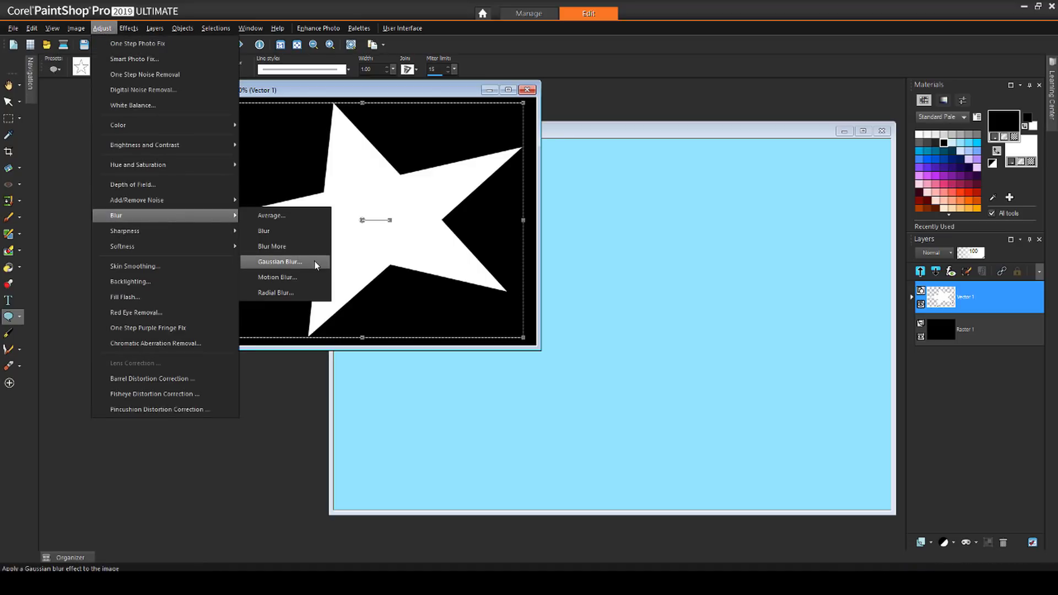
pyautogui.click(279, 262)
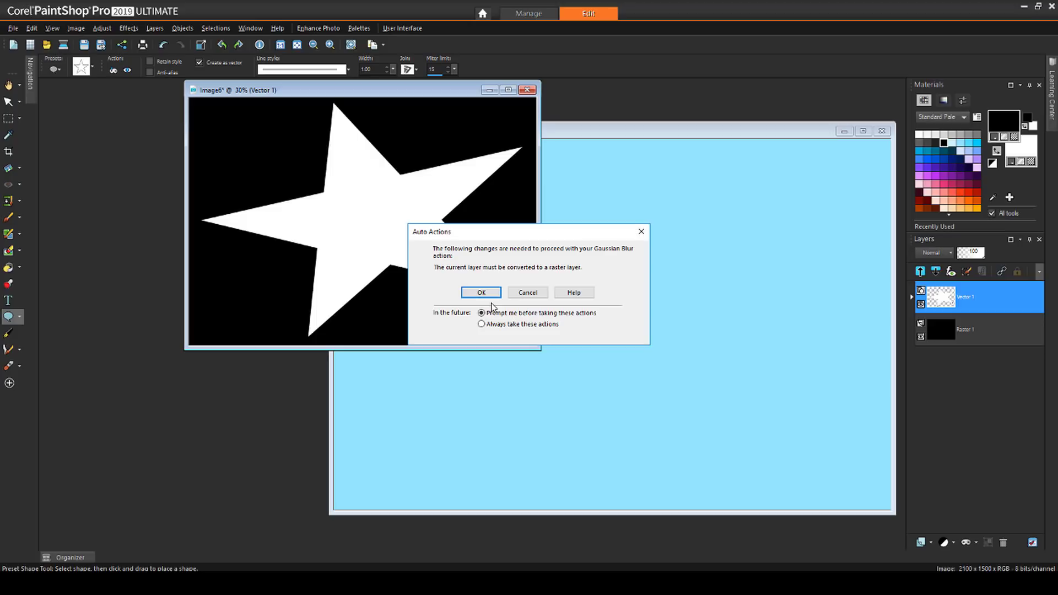
pyautogui.click(482, 293)
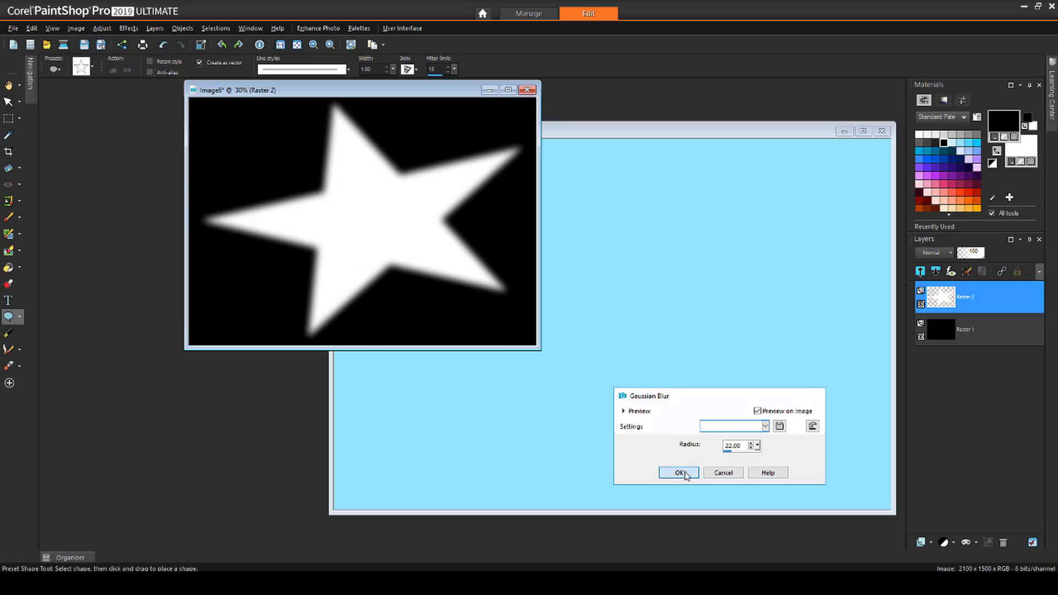
pyautogui.click(679, 473)
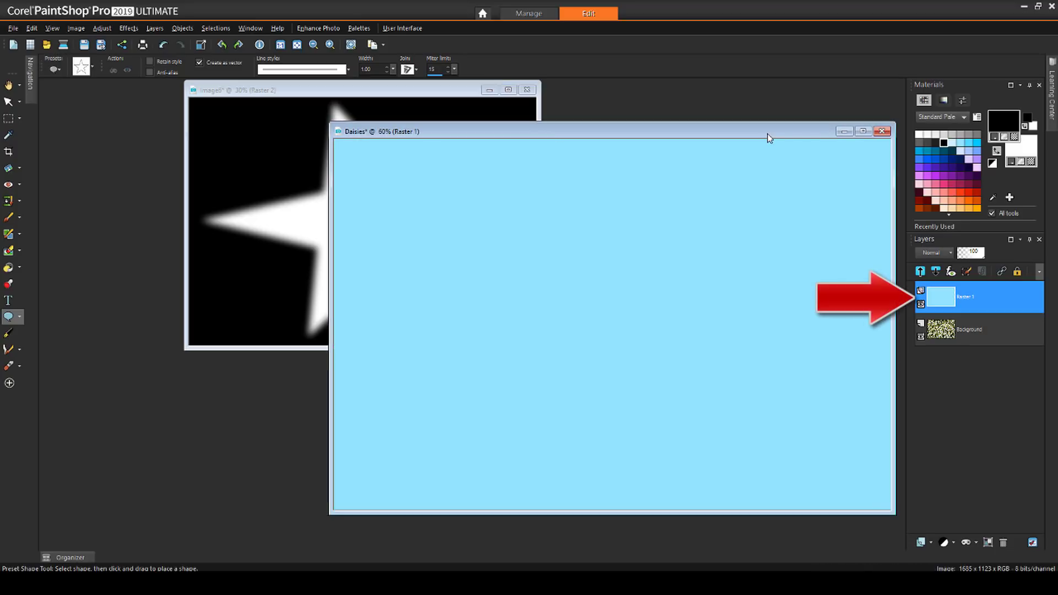
# - Add a mask from the star image with Invert mask data to the light-blue layer
pyautogui.click(967, 542)
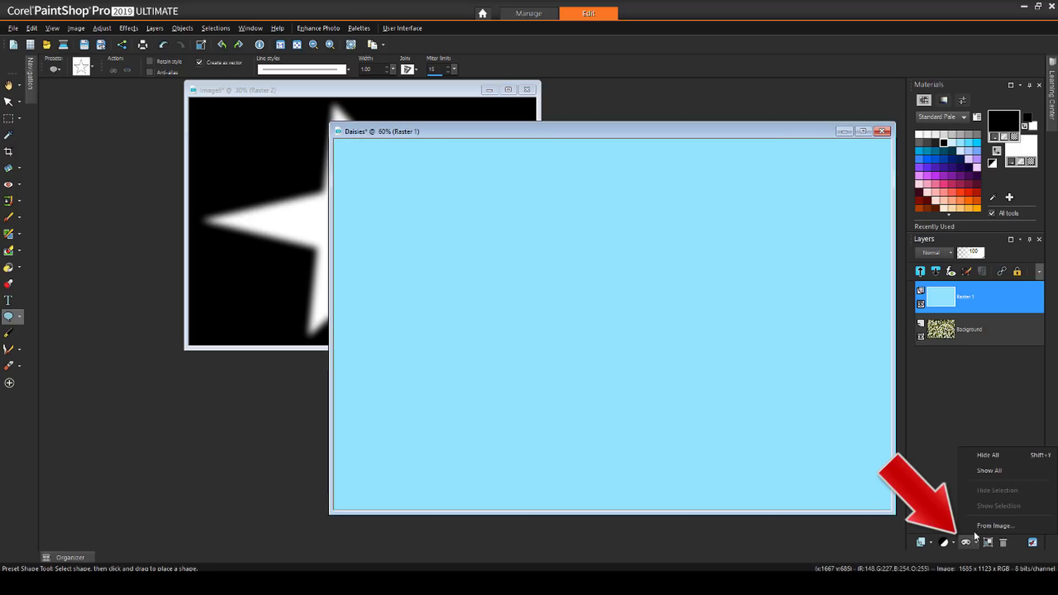
pyautogui.moveTo(996, 526)
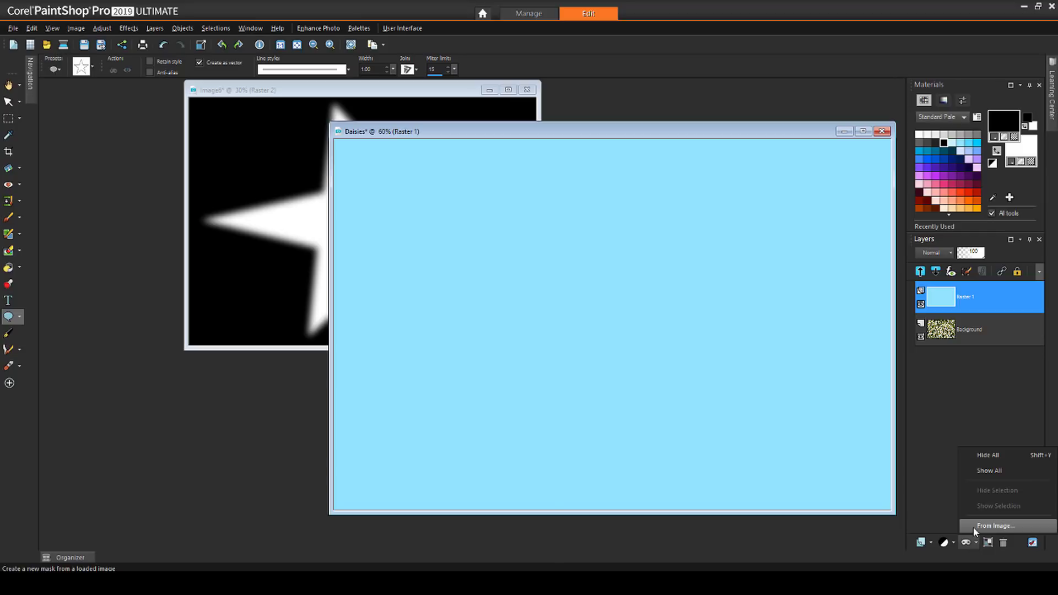
pyautogui.click(1006, 526)
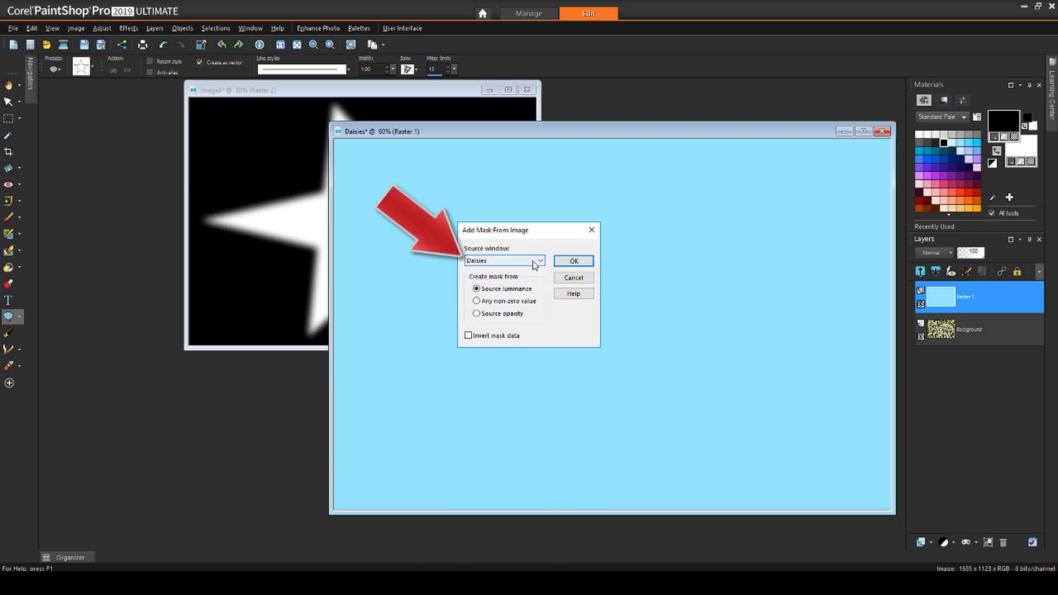
pyautogui.click(503, 261)
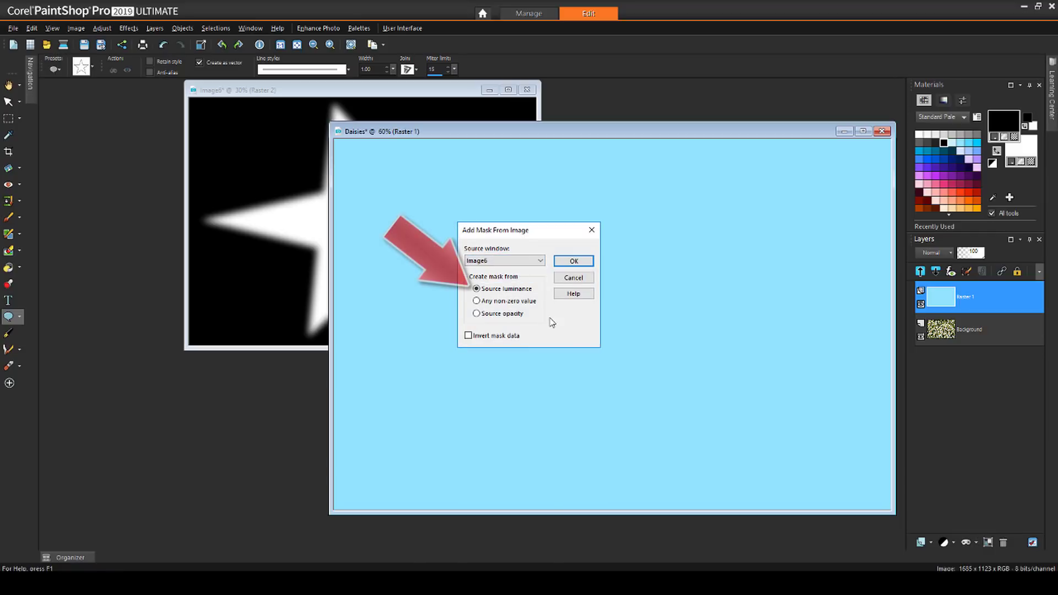
pyautogui.click(468, 336)
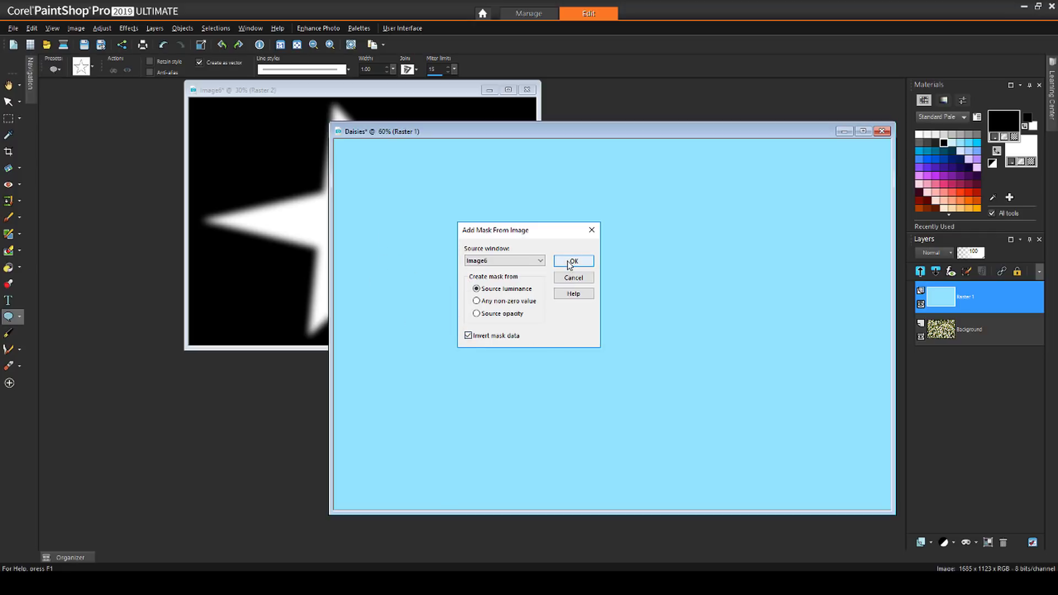
pyautogui.click(572, 262)
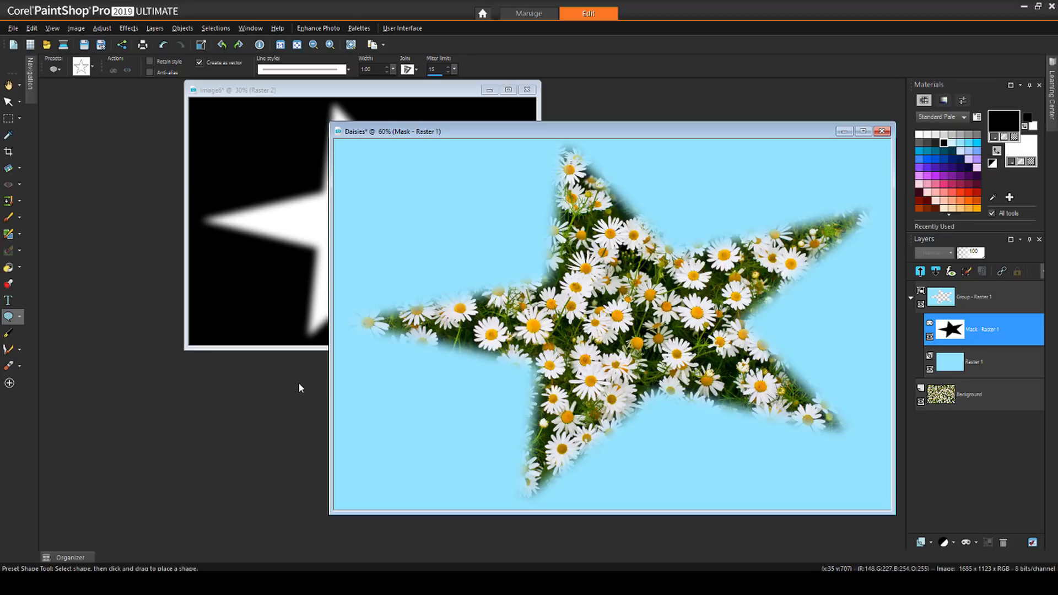
pyautogui.click(9, 101)
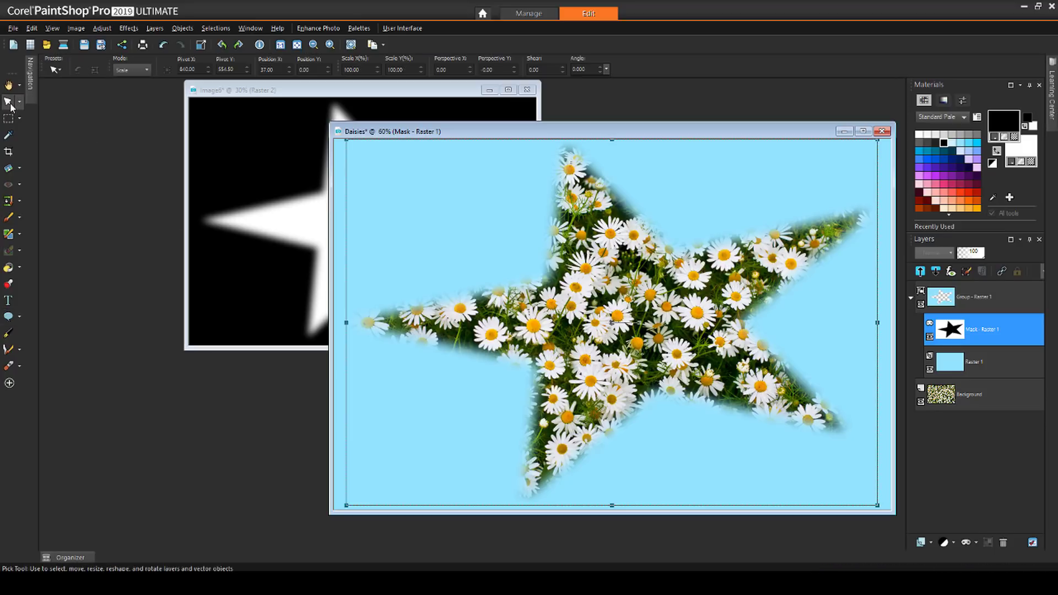
# - Shrink the star mask toward the upper left of the daisies image
pyautogui.moveTo(894, 510); pyautogui.dragTo(681, 370)
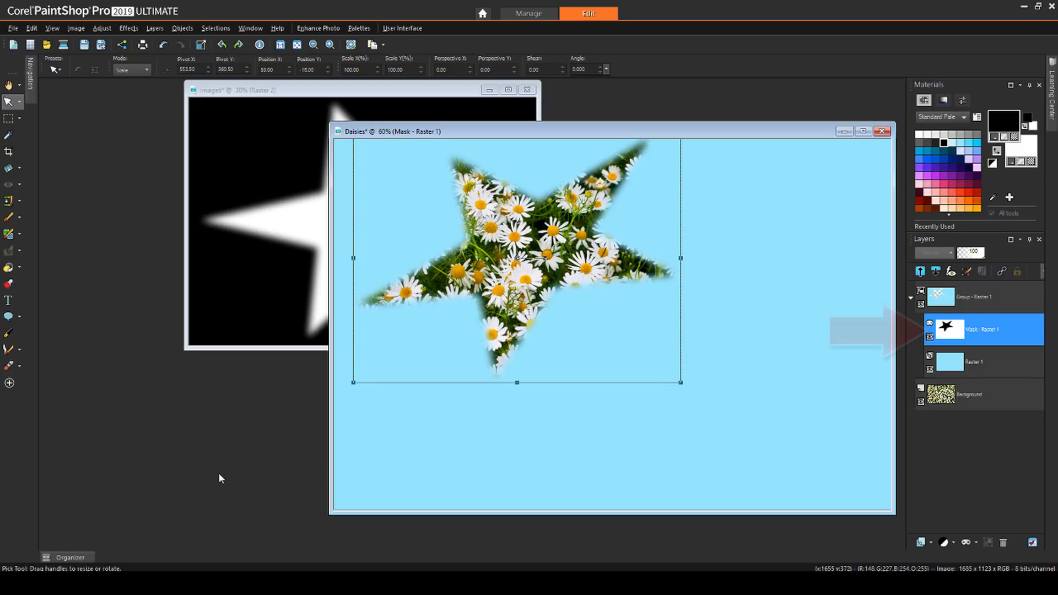
pyautogui.click(154, 27)
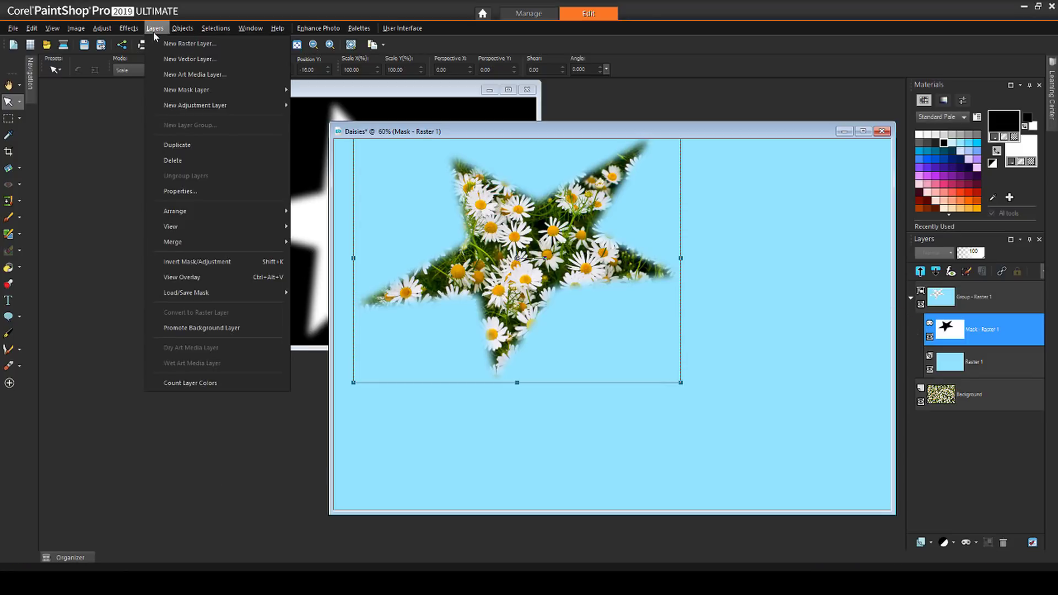
pyautogui.moveTo(186, 292)
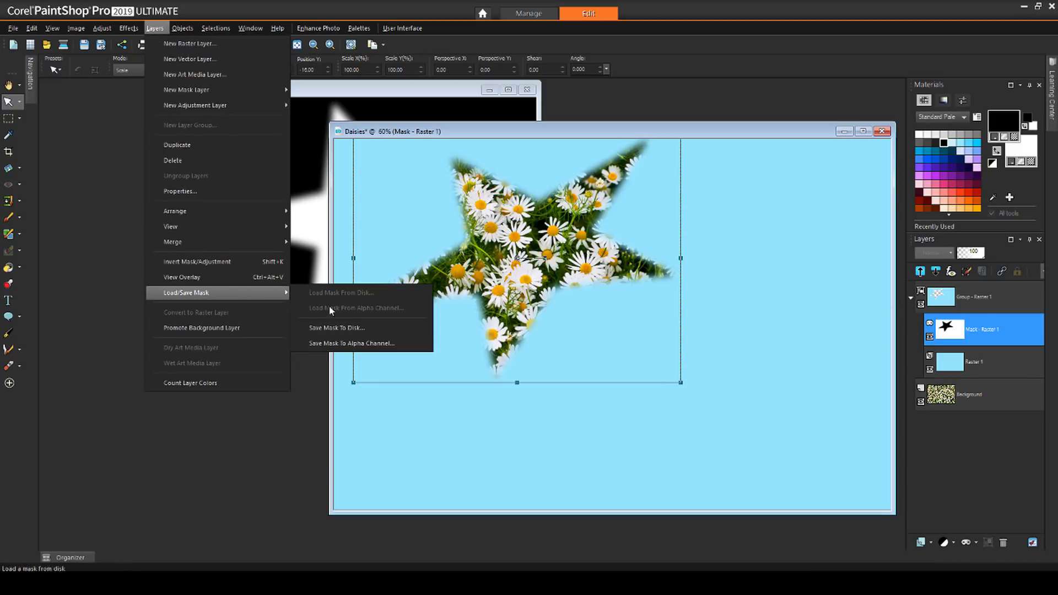
# - Save the mask to disk under the name Star
pyautogui.click(336, 327)
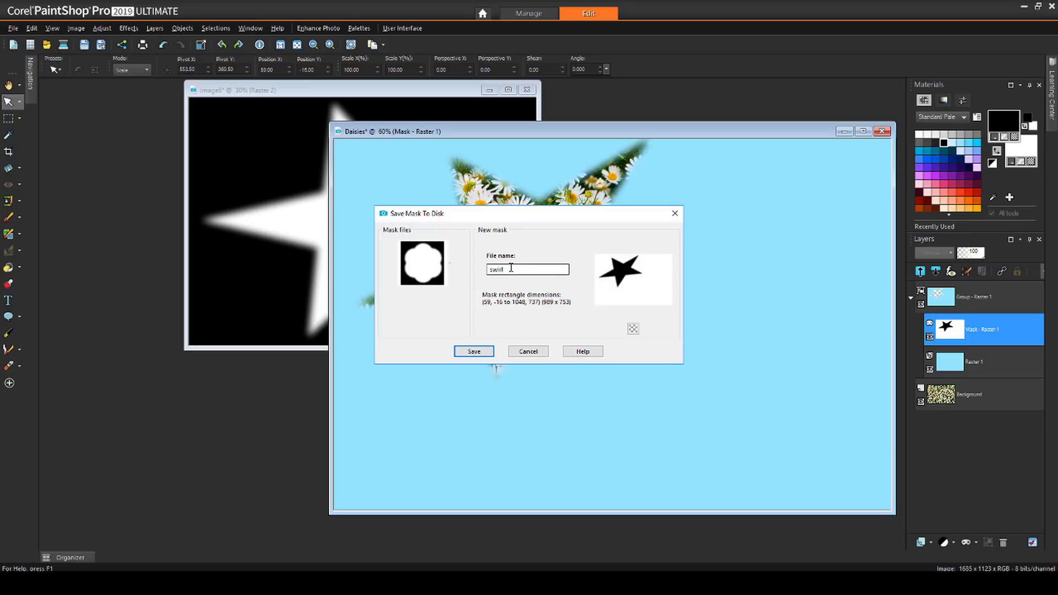
pyautogui.write('Star')
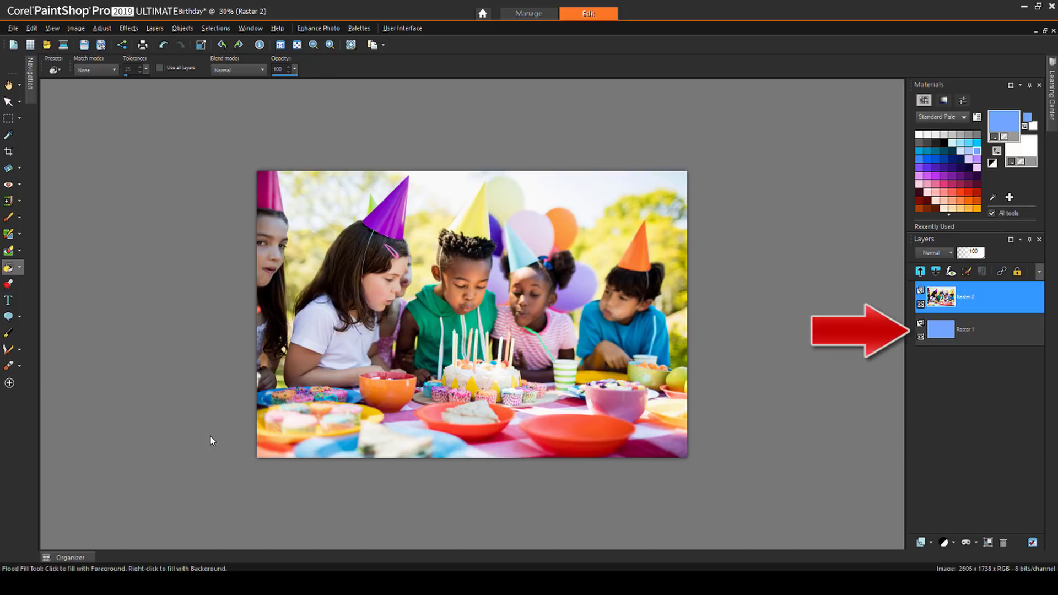
# - Load the Star mask from disk onto the photo layer, As is, with Invert transparency
pyautogui.click(967, 297)
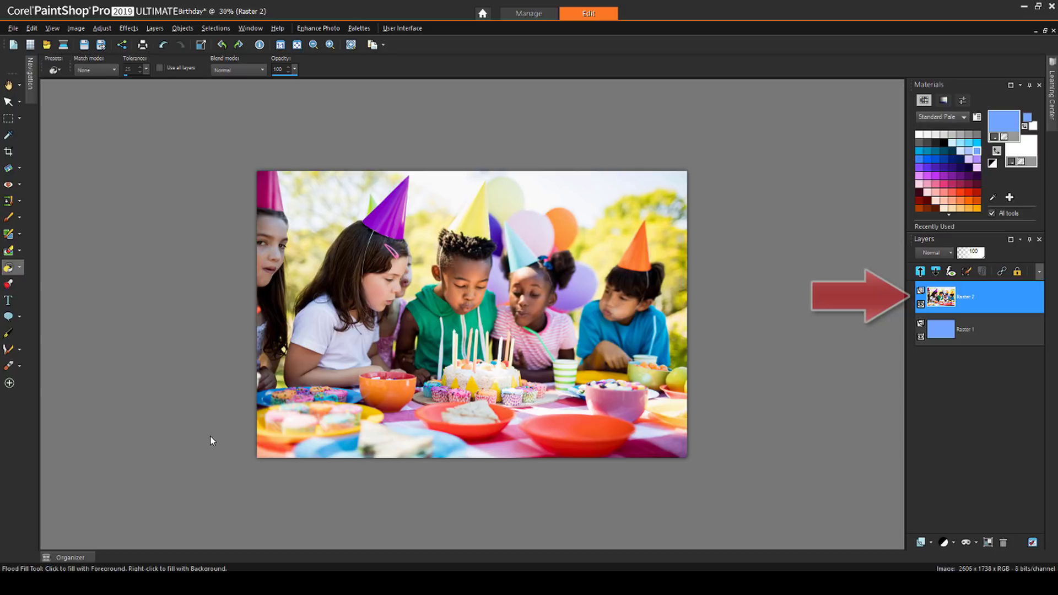
pyautogui.click(154, 27)
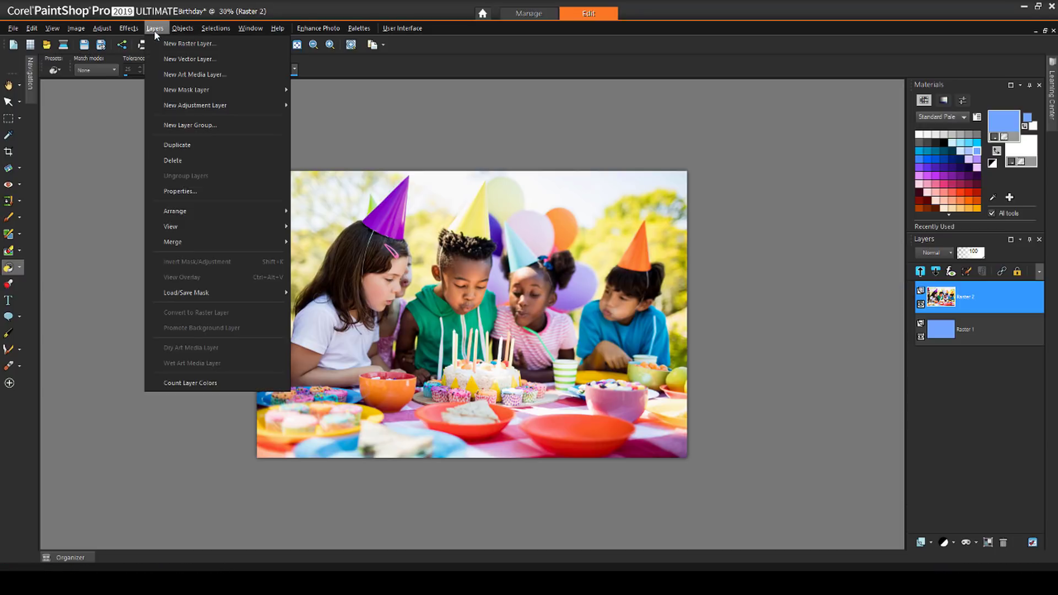
pyautogui.click(154, 28)
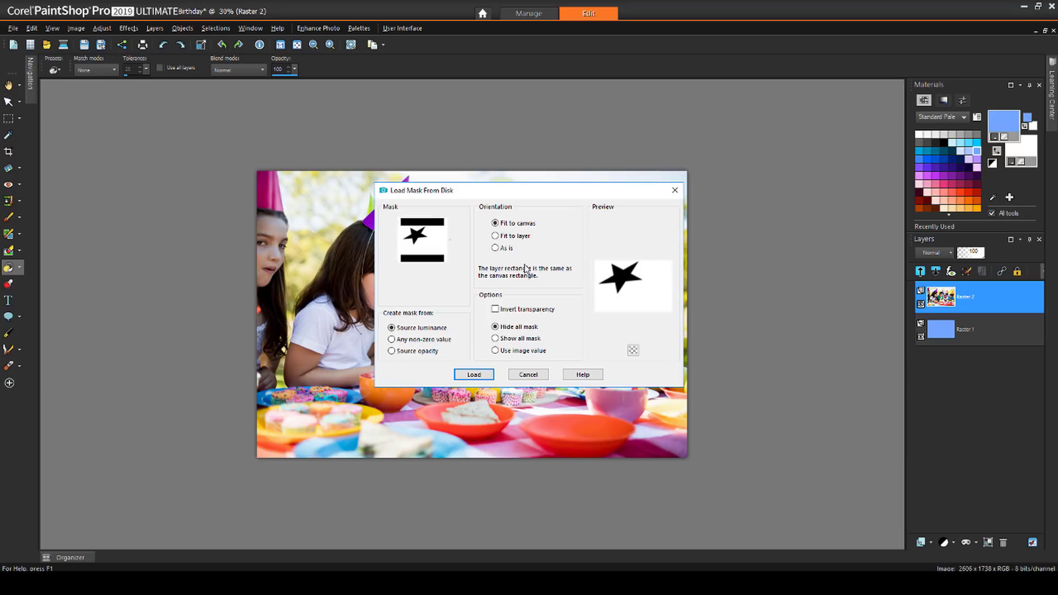
pyautogui.click(496, 248)
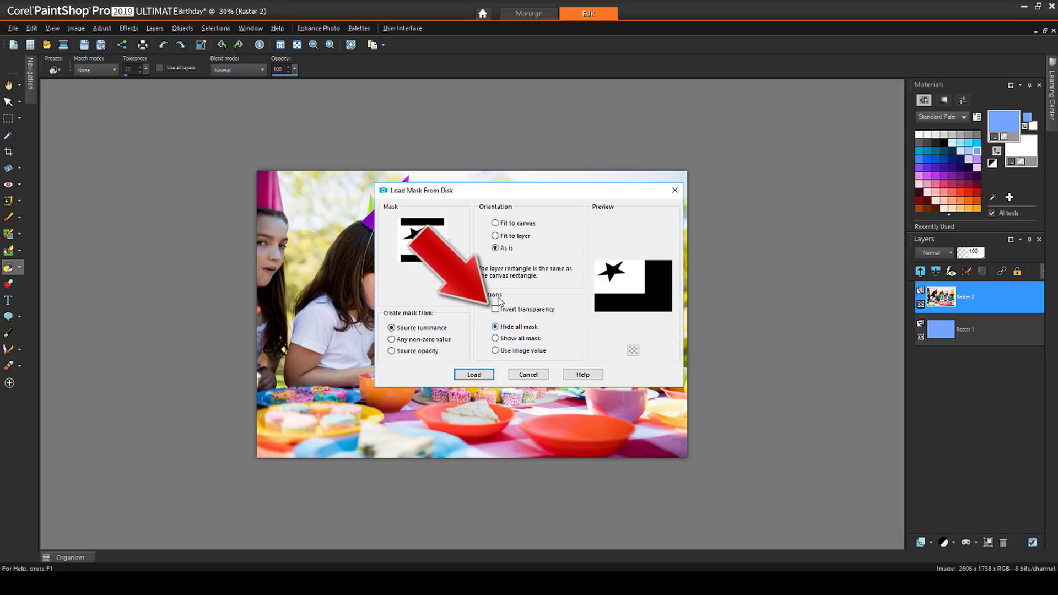
pyautogui.click(496, 309)
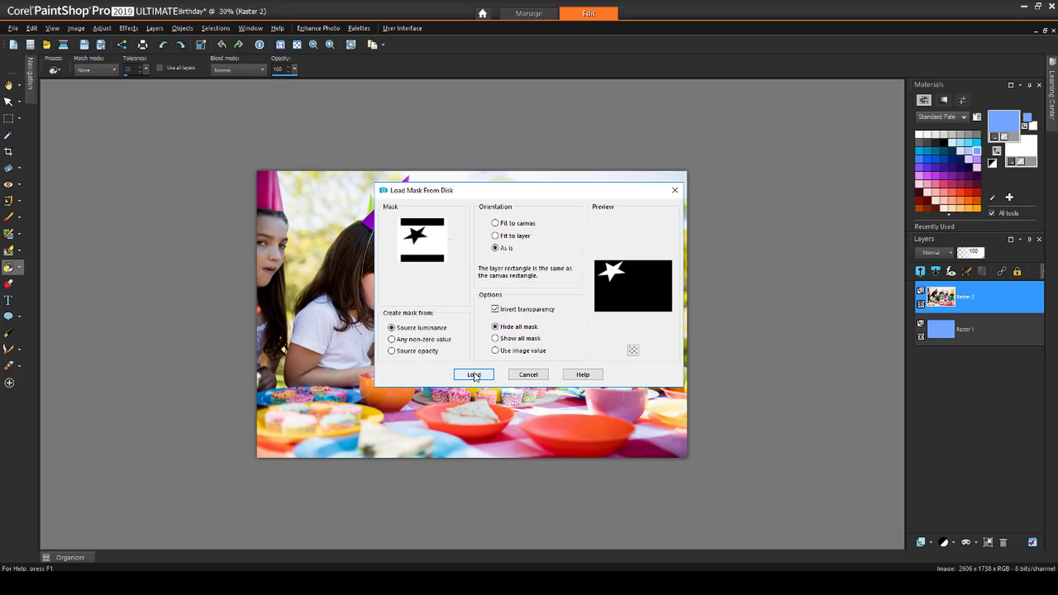
pyautogui.click(473, 375)
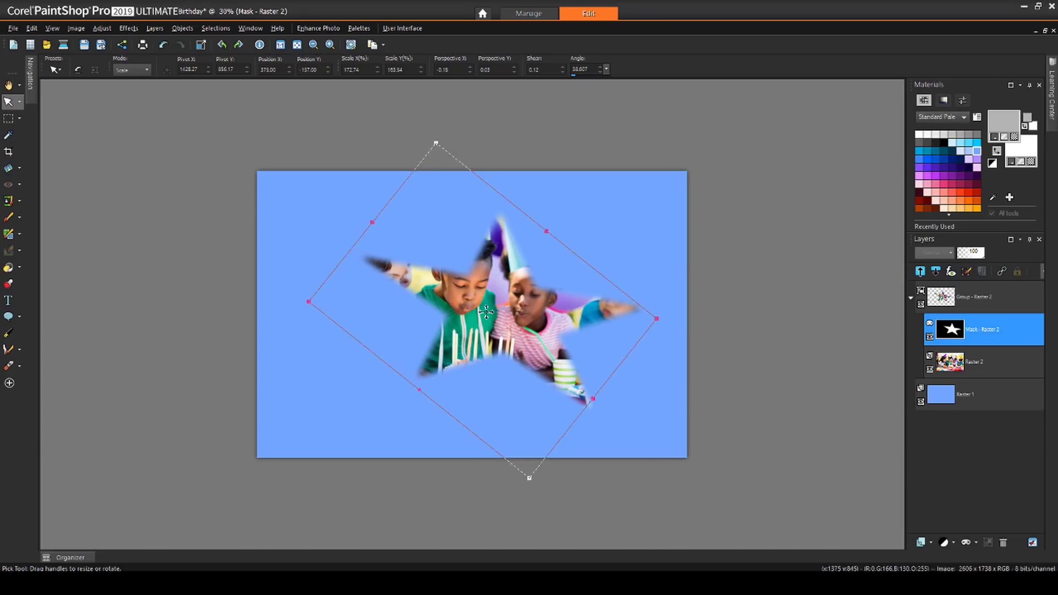
# - Enlarge and rotate the star mask over the children
pyautogui.moveTo(486, 311); pyautogui.dragTo(474, 302)
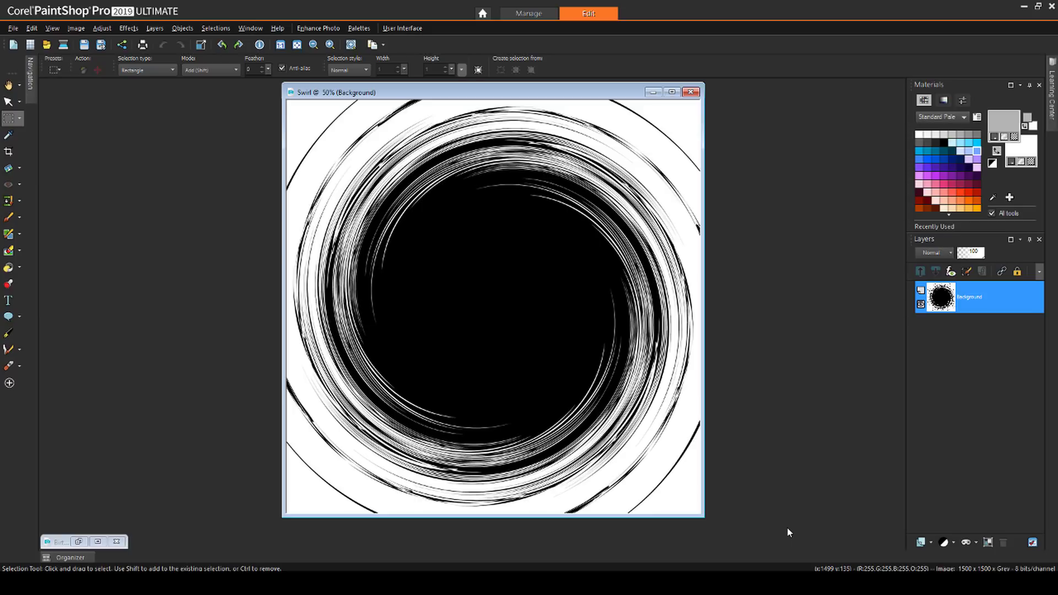
# - Create an inverted mask from the Swirl image and save it to disk
pyautogui.click(967, 543)
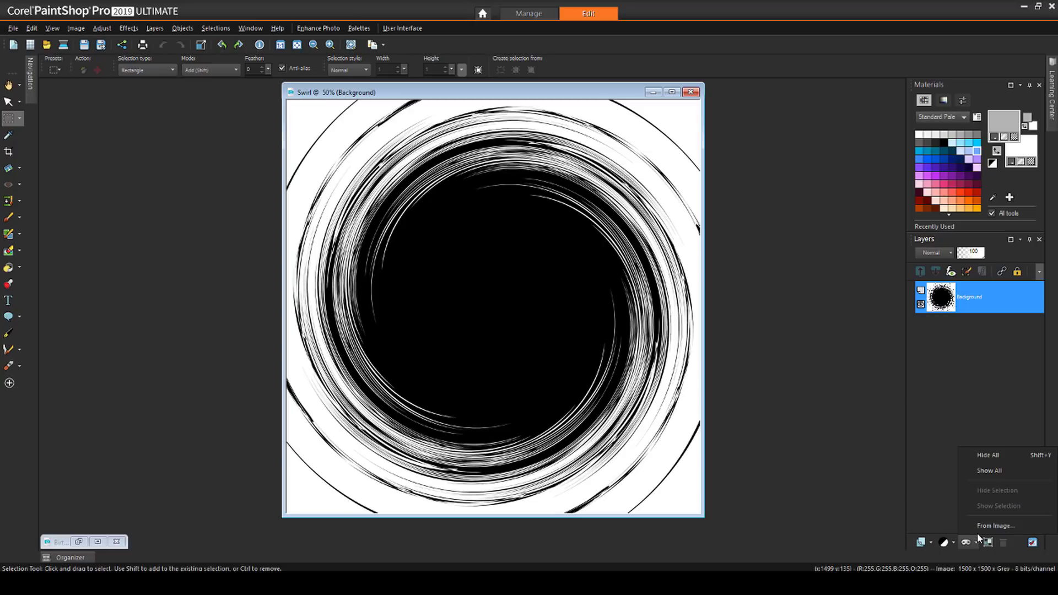
pyautogui.click(995, 526)
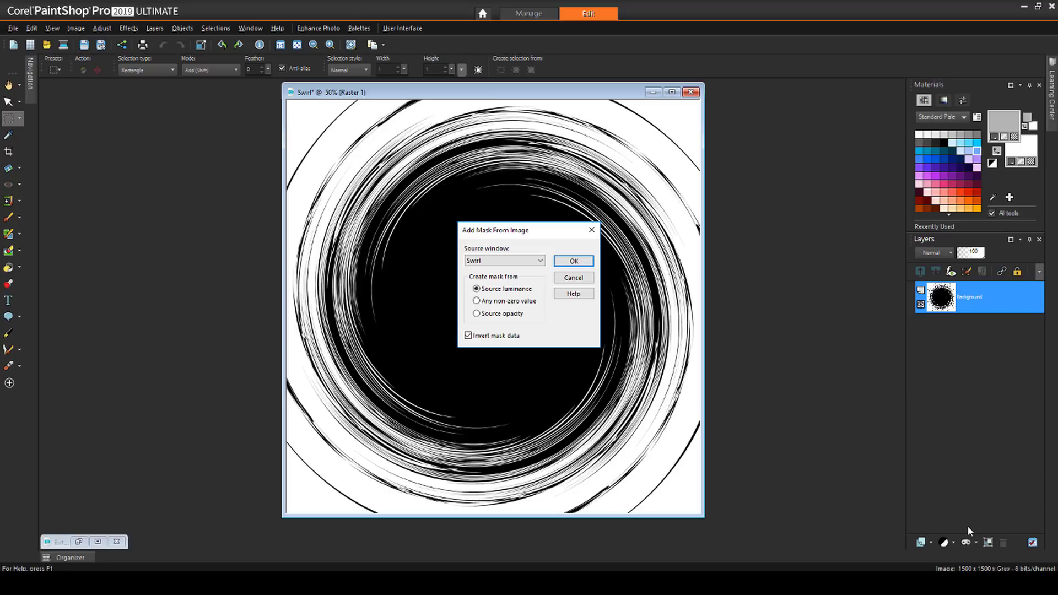
pyautogui.click(573, 261)
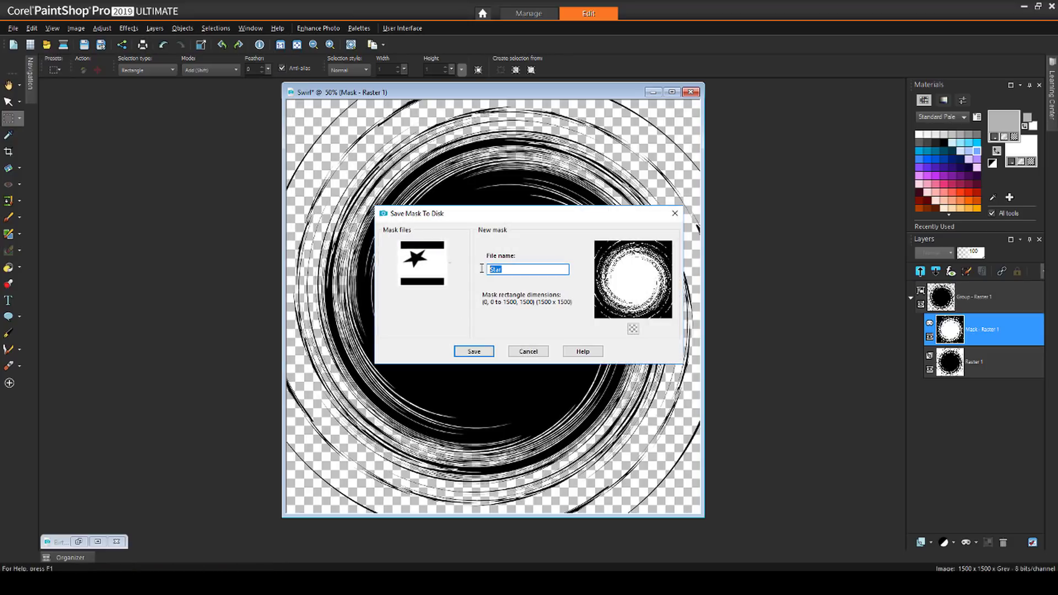
pyautogui.click(473, 351)
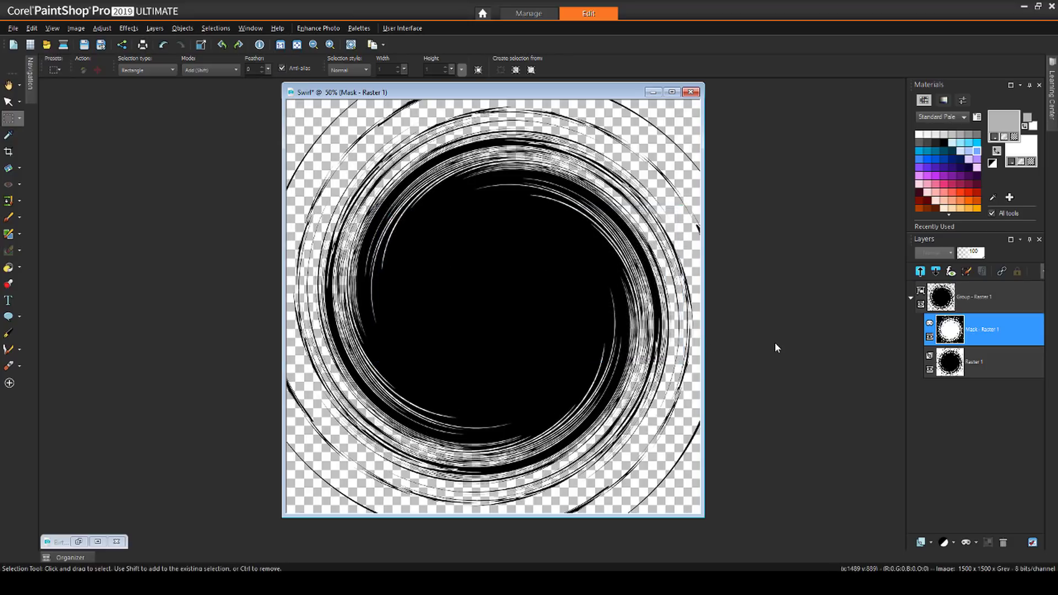
# - Close the Swirl image without saving changes
pyautogui.click(692, 92)
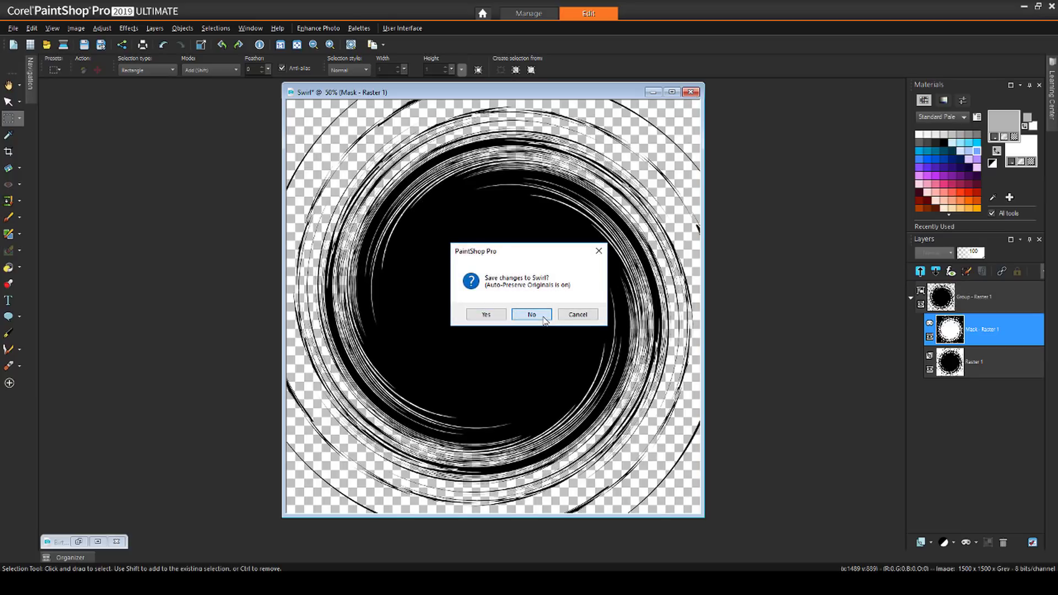
pyautogui.click(531, 314)
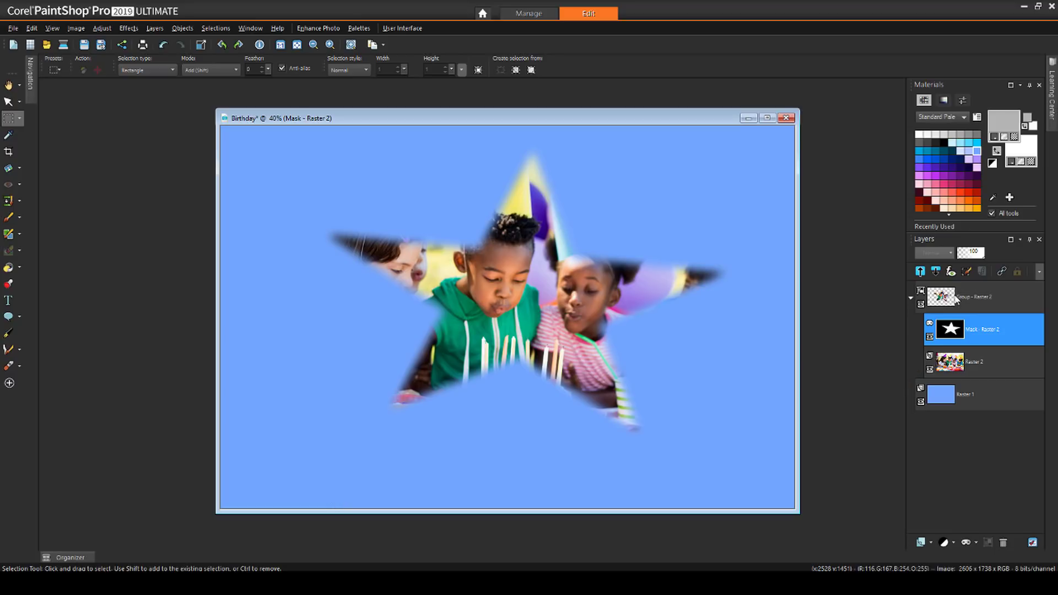
# - Load the saved round splatter mask from disk onto the birthday photo layer without inverted transparency
pyautogui.rightClick(972, 297)
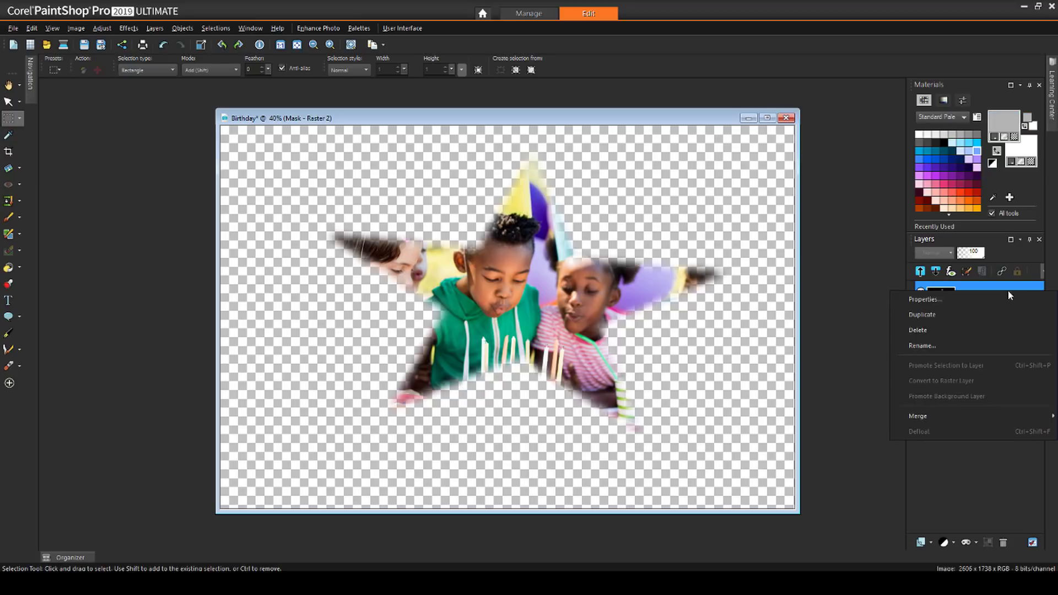
pyautogui.click(918, 415)
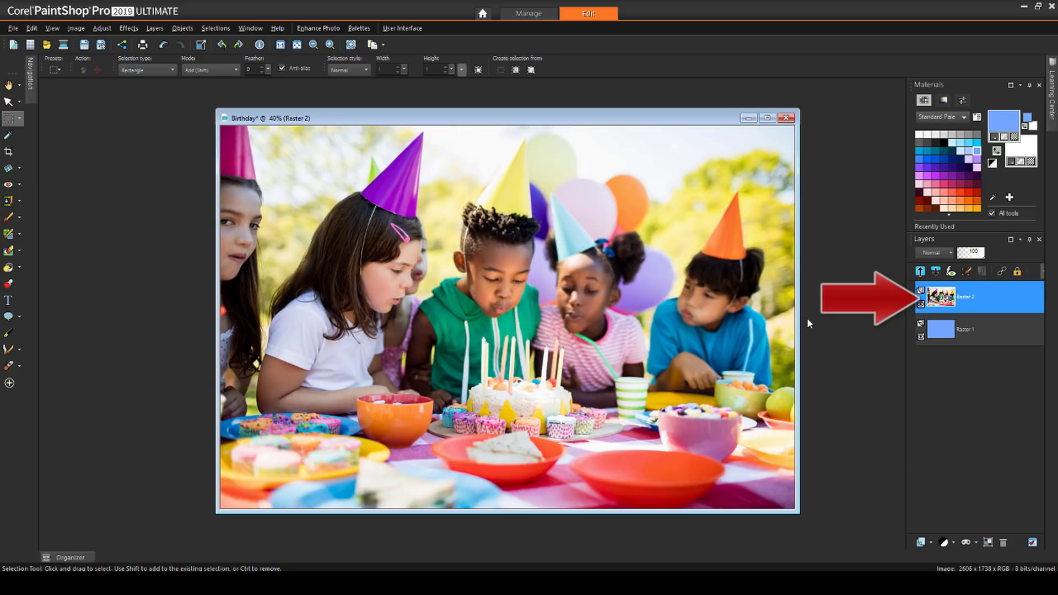
pyautogui.click(154, 28)
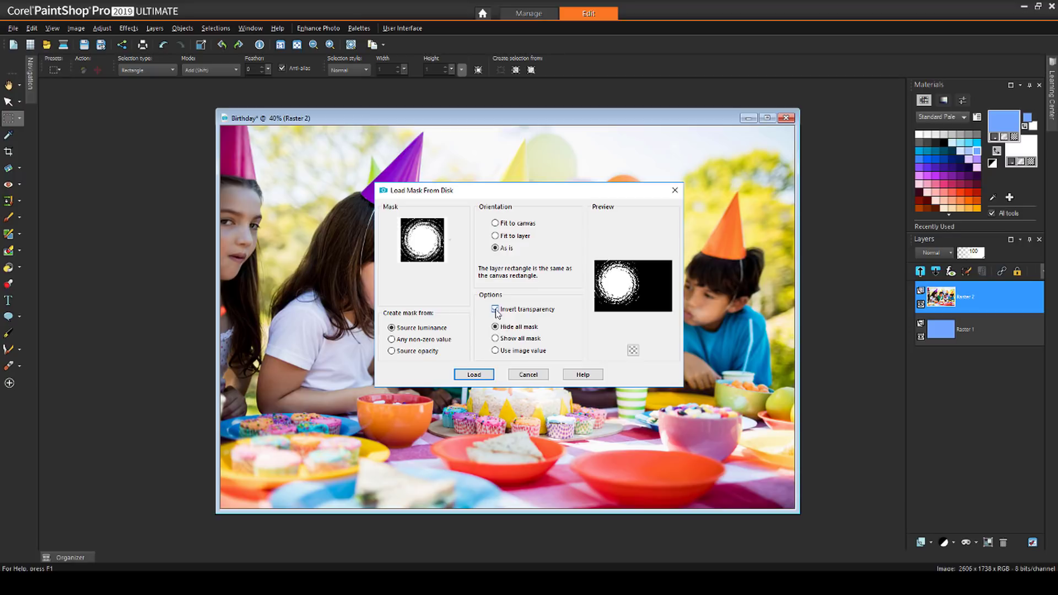
pyautogui.click(495, 308)
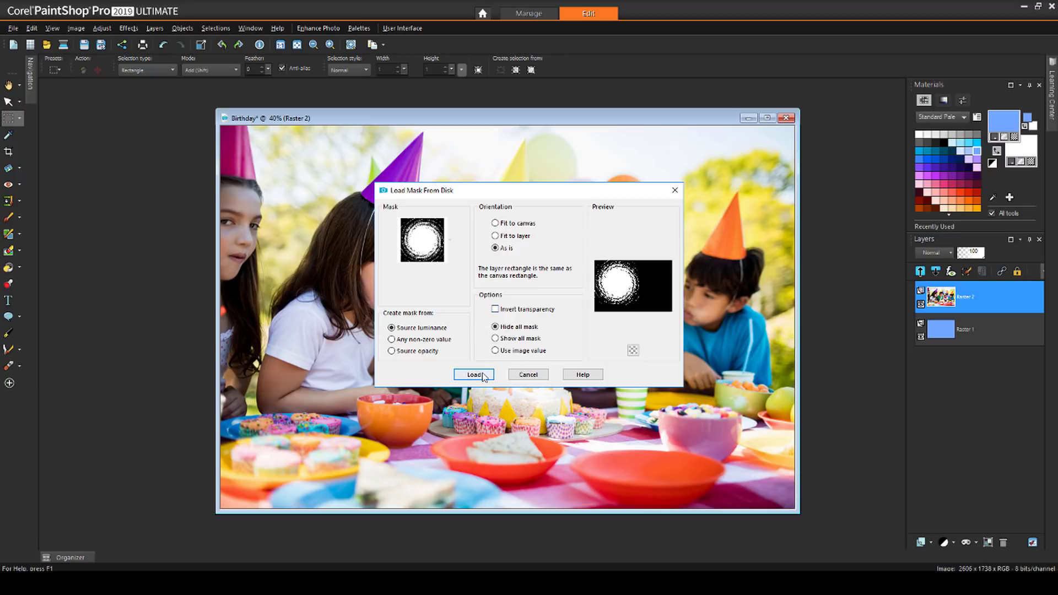
pyautogui.click(474, 375)
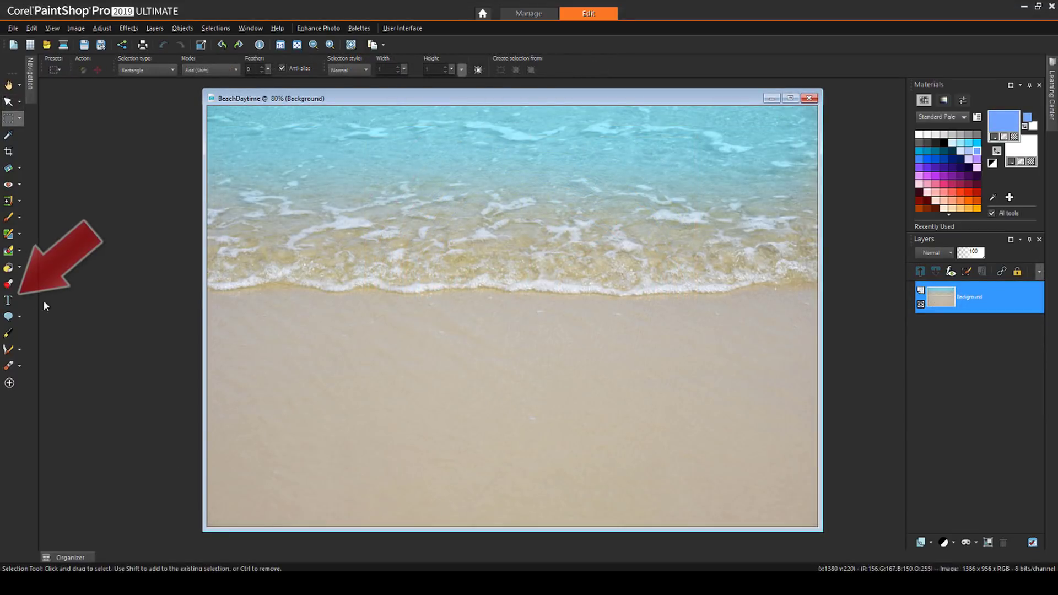
# - Cut the word BEACH out of the daytime beach photo with the Text Cutter
pyautogui.click(8, 303)
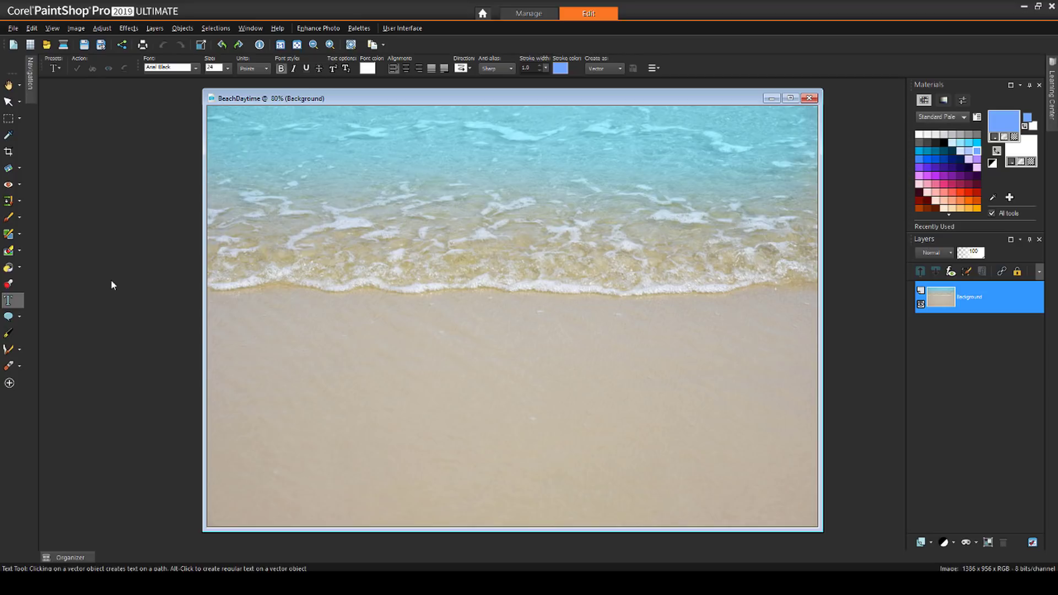
pyautogui.click(307, 213)
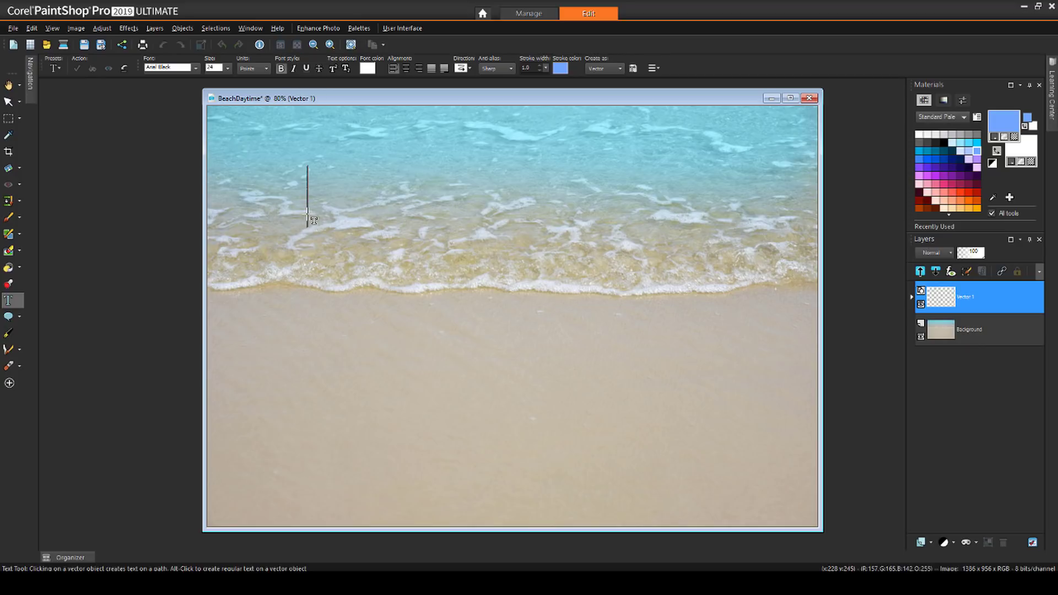
pyautogui.write('BEACH')
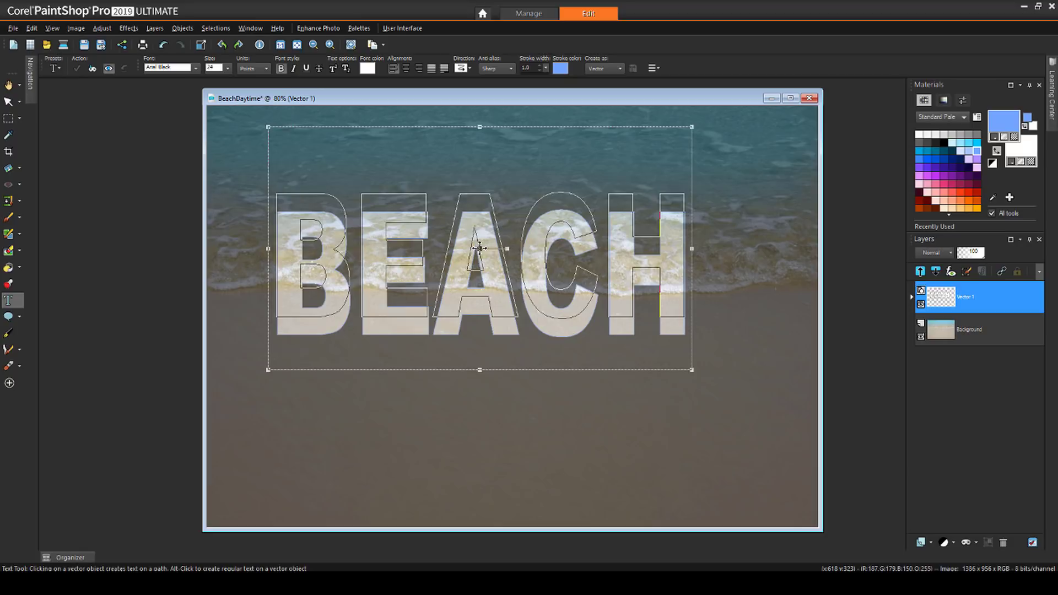
pyautogui.click(93, 69)
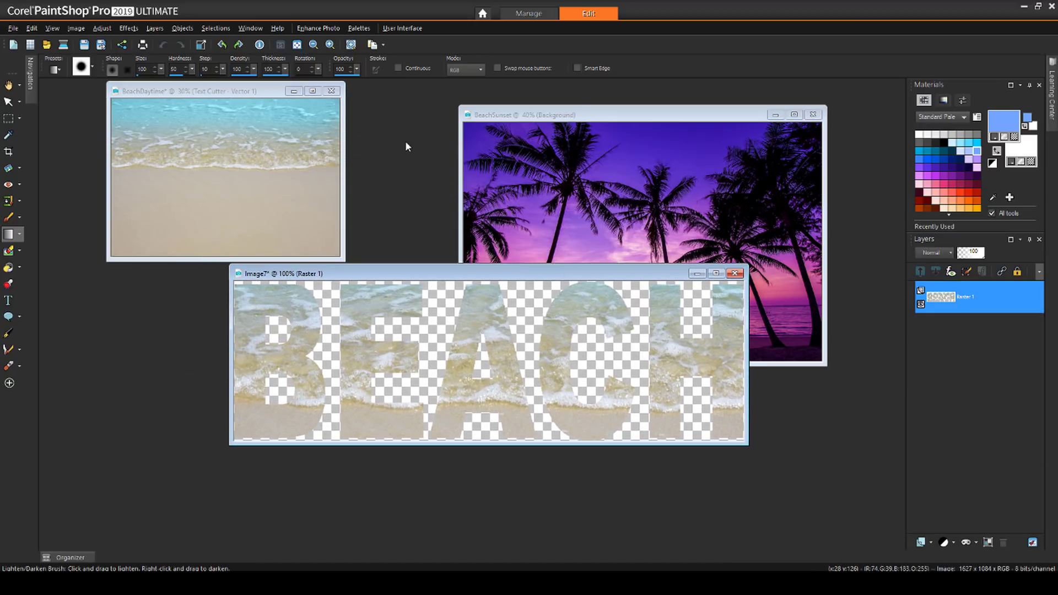
pyautogui.moveTo(56, 264)
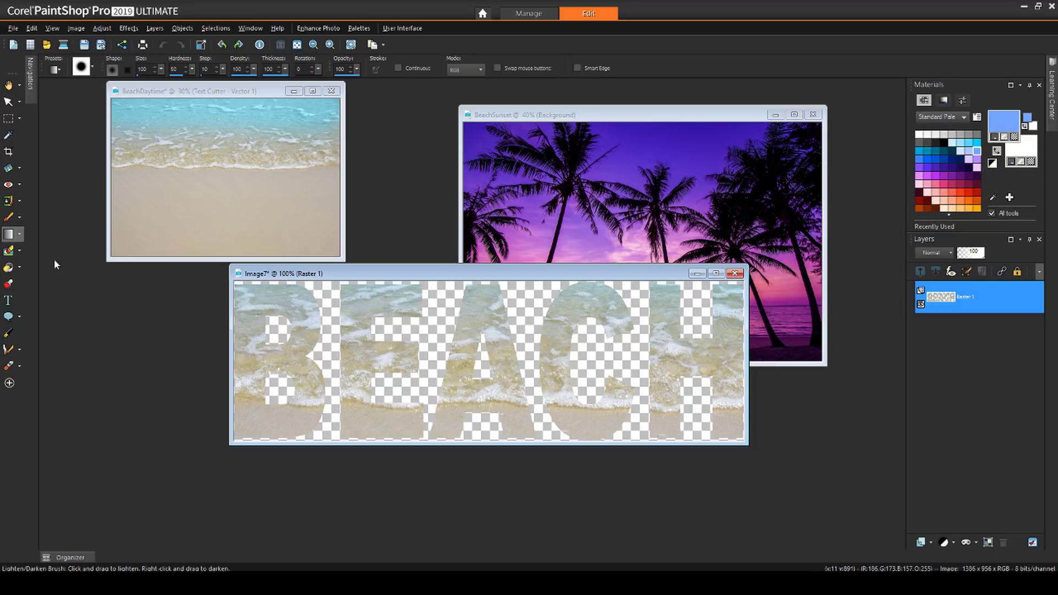
# - Switch to the Color Replacer to turn the BEACH cutout letters solid white
pyautogui.click(20, 234)
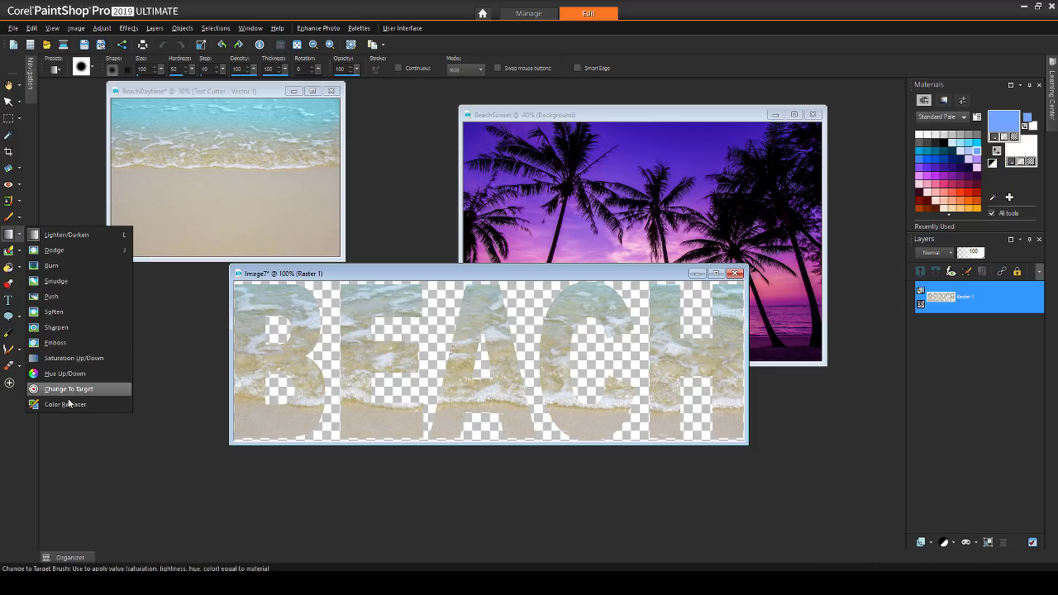
pyautogui.click(65, 405)
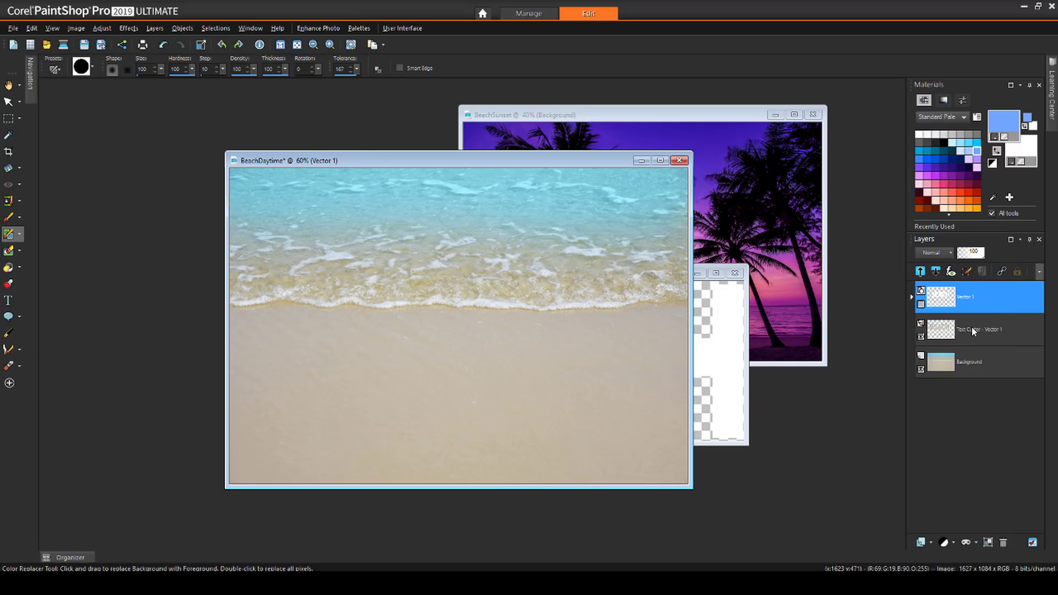
# - Delete the leftover text layers and mask the daytime beach photo with the BEACH letters image, not inverted
pyautogui.click(1004, 544)
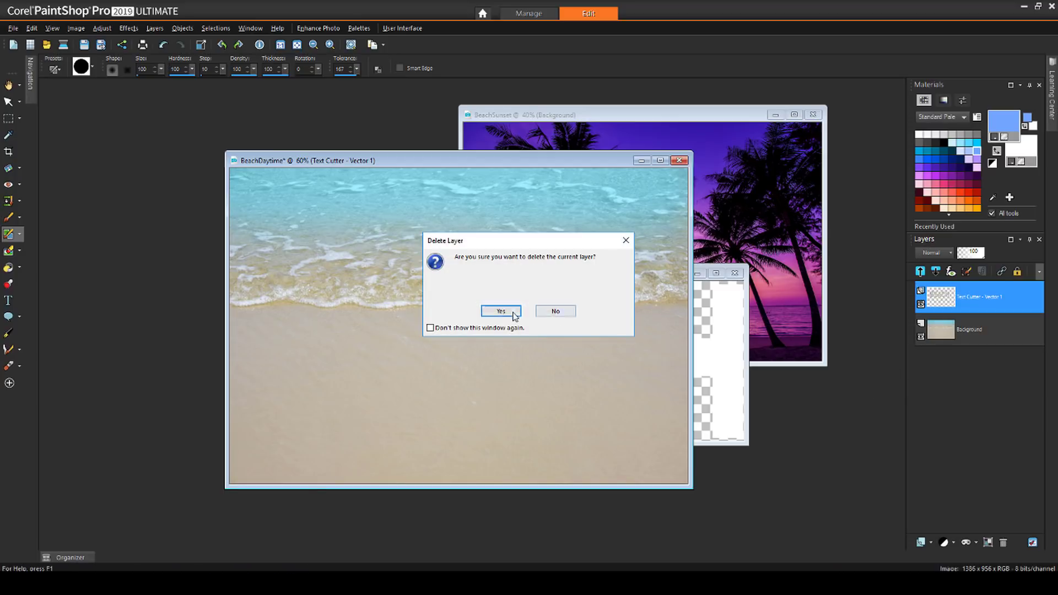
pyautogui.click(500, 311)
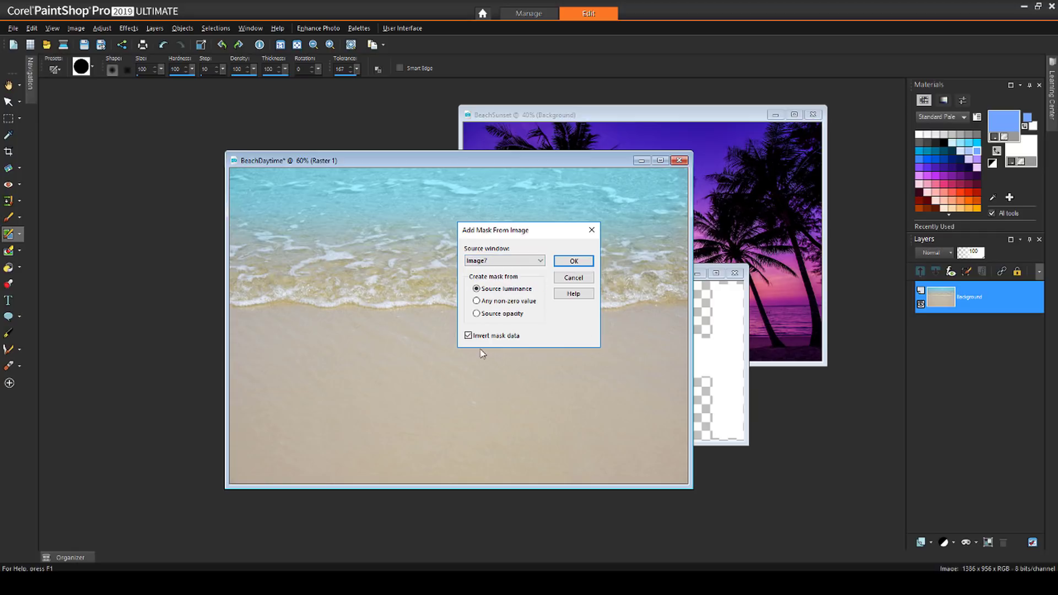
pyautogui.click(467, 335)
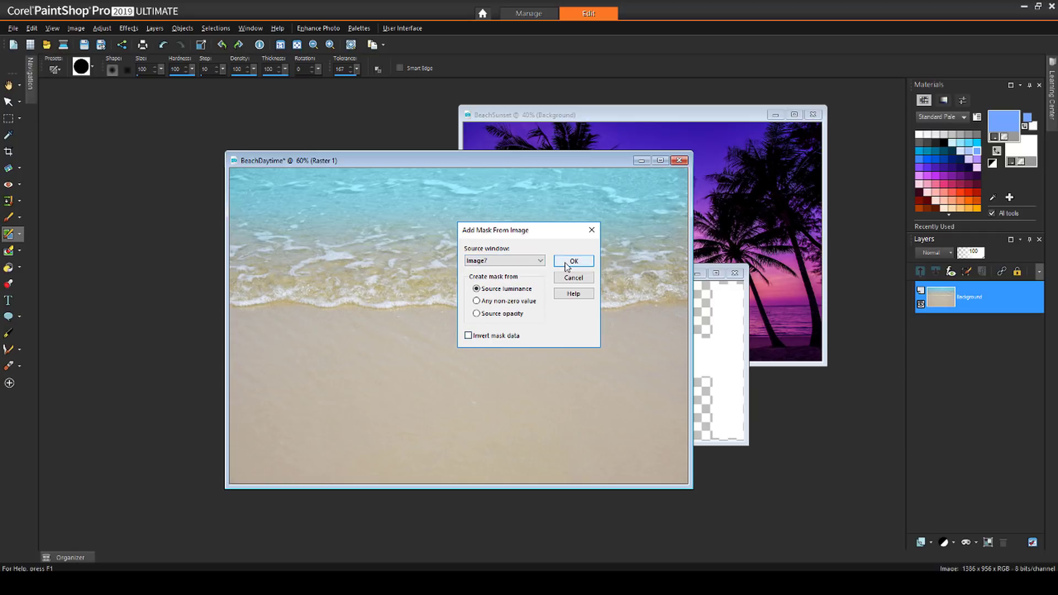
pyautogui.click(572, 261)
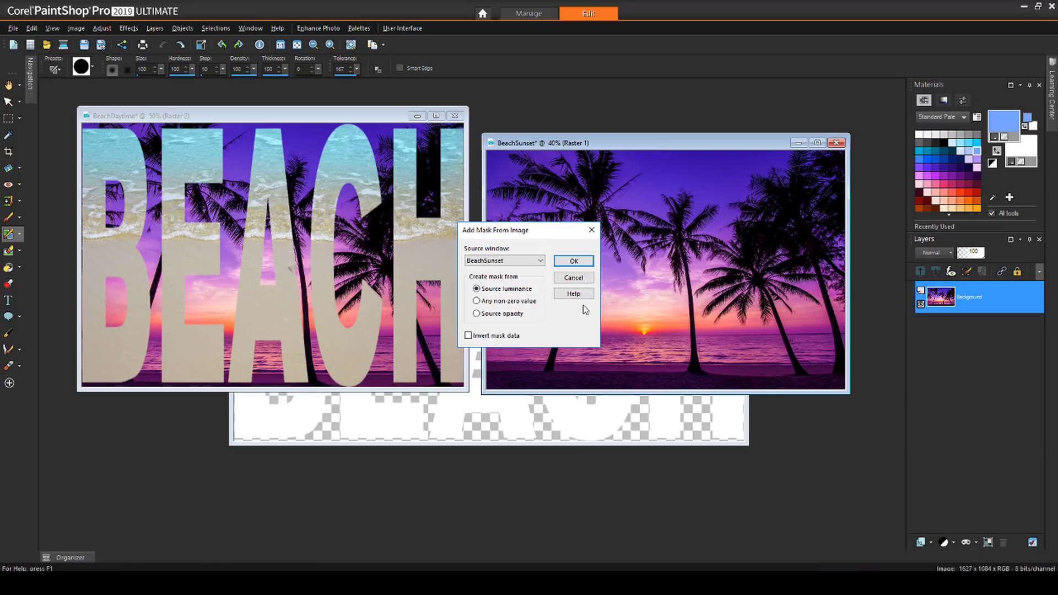
# - Mask the sunset photo with the BEACH letters and stretch the daytime beach layer beneath it
pyautogui.click(572, 261)
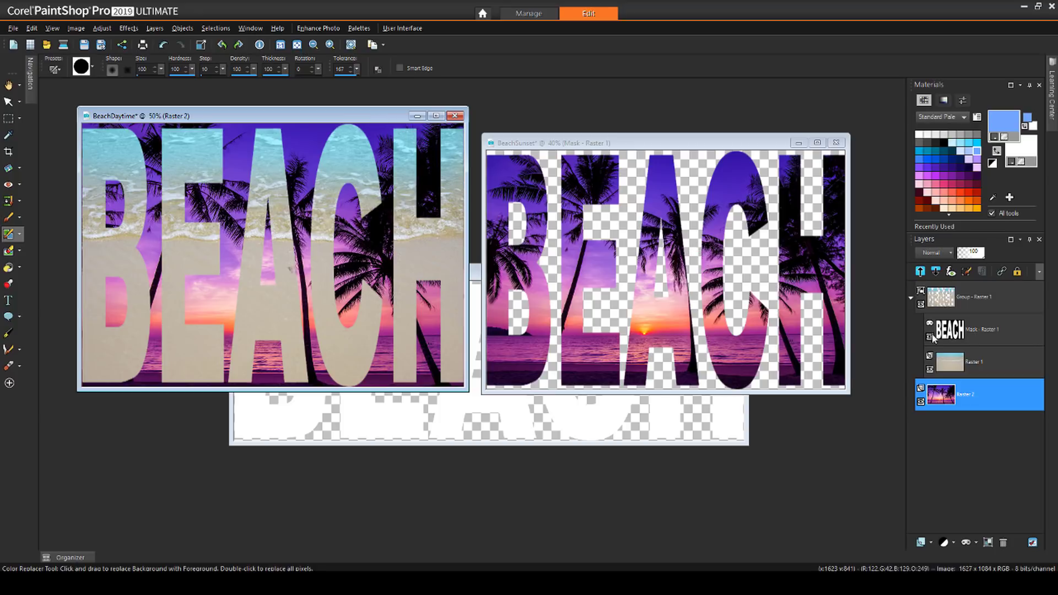
pyautogui.click(973, 362)
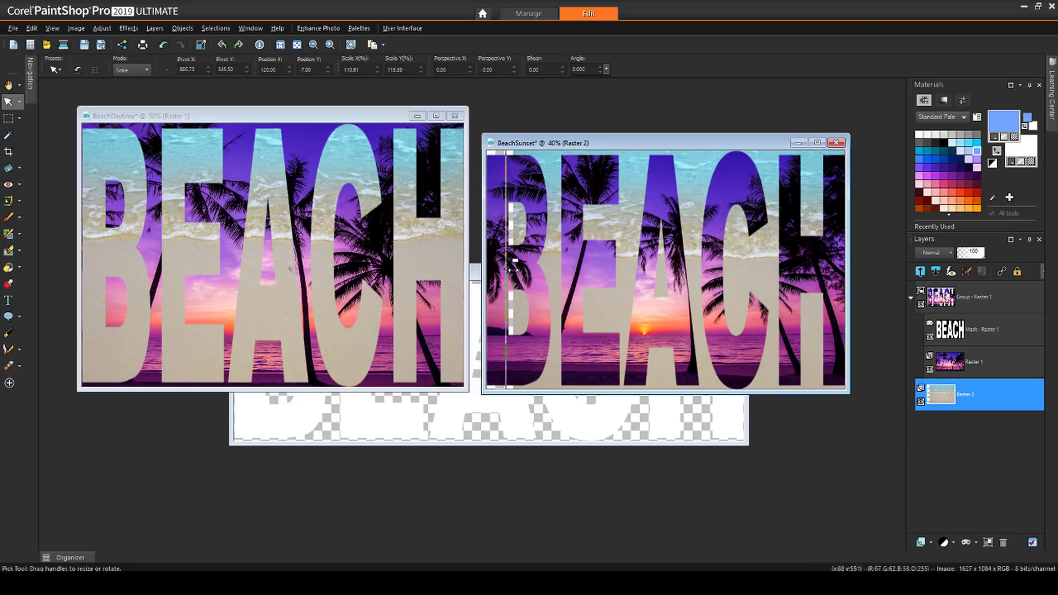
pyautogui.click(9, 118)
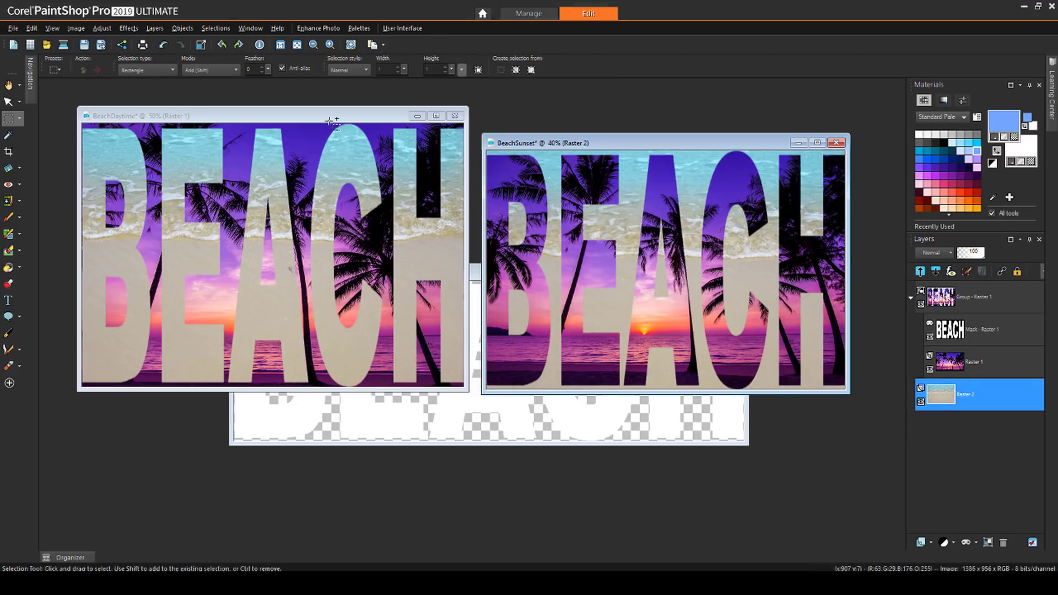
# - Start Load Mask From Disk for the sunset composite and view the mask Resource Manager
pyautogui.click(155, 28)
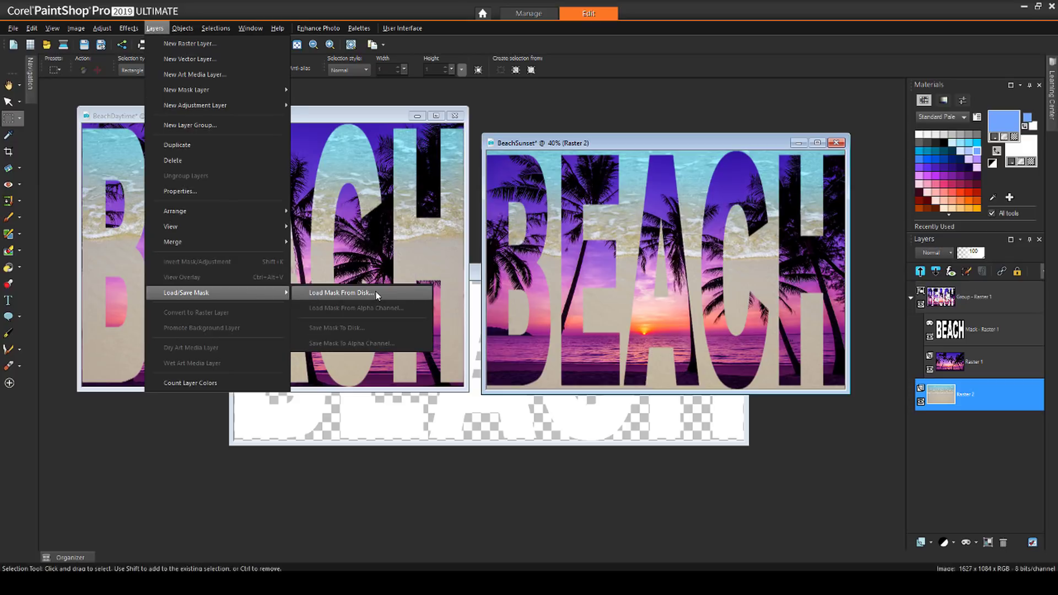
pyautogui.click(340, 292)
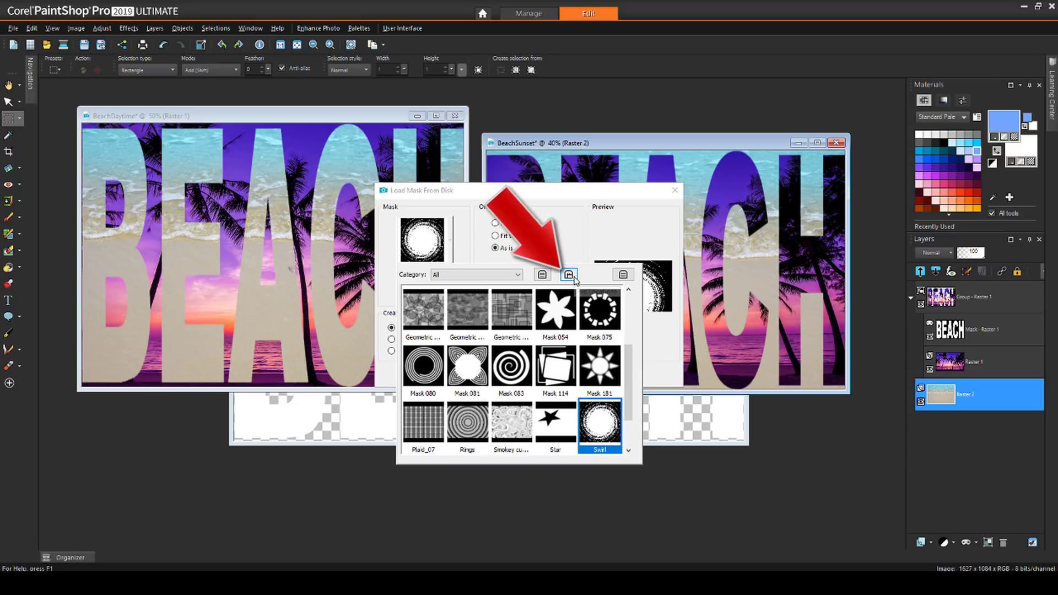
pyautogui.click(569, 274)
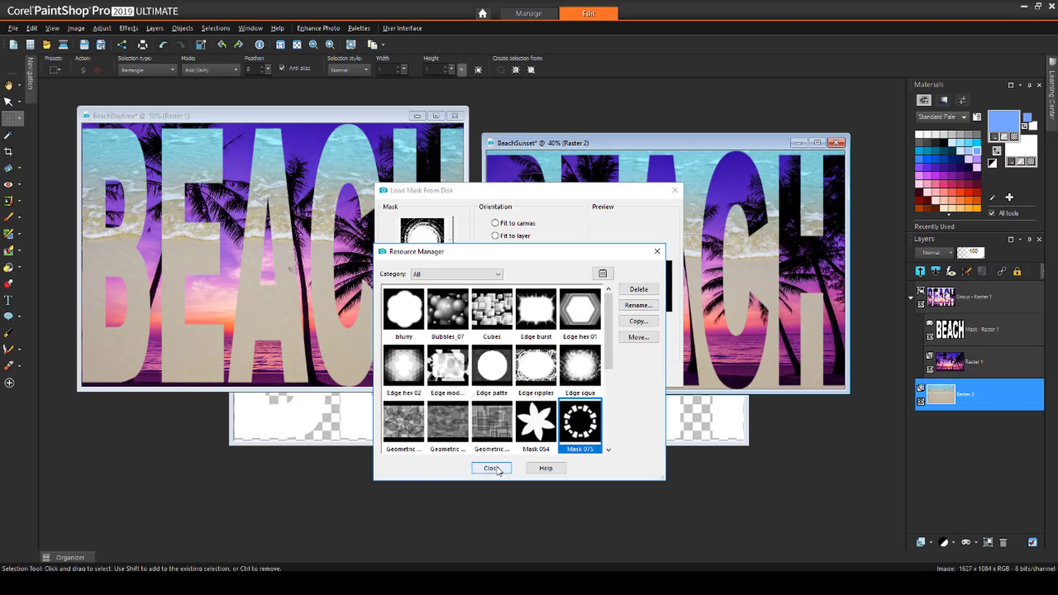
pyautogui.click(492, 467)
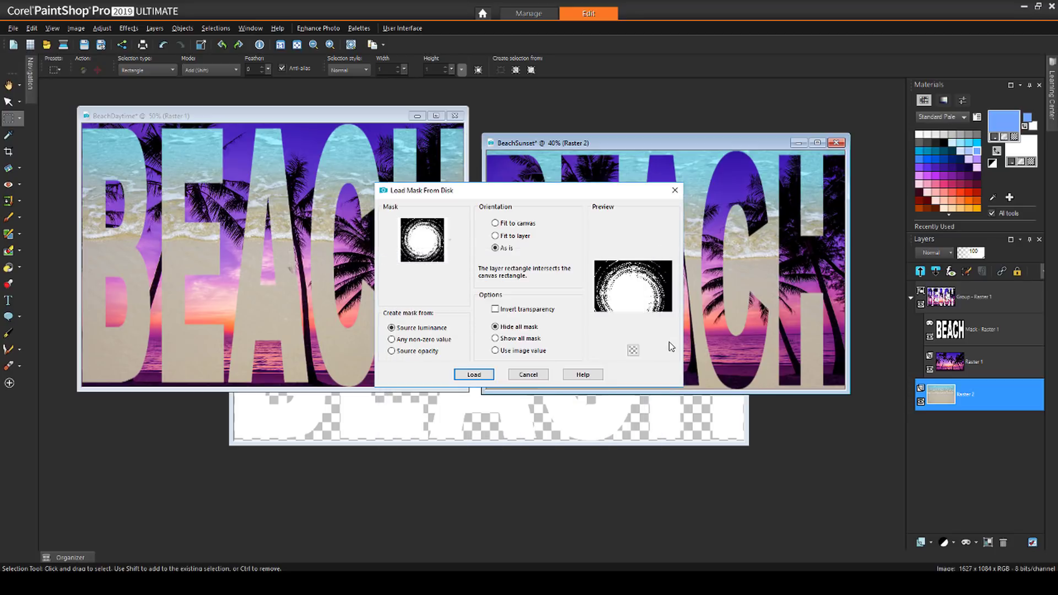